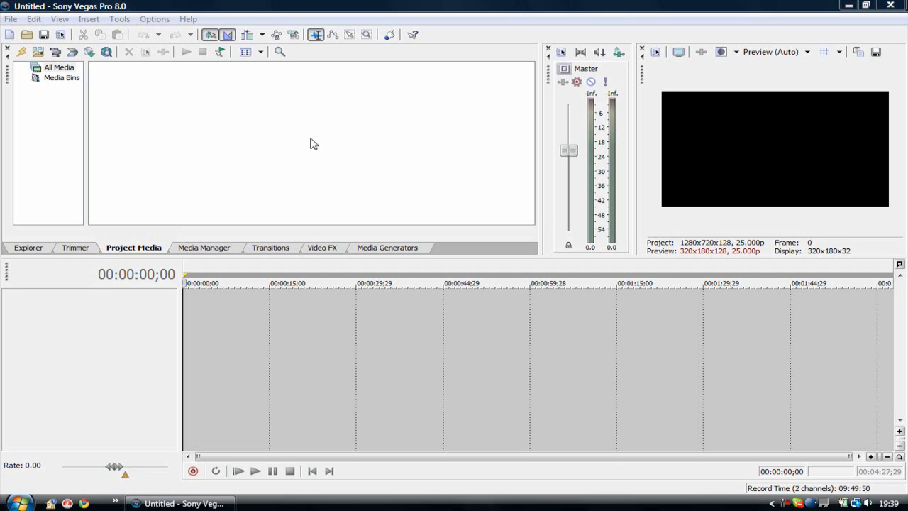
pyautogui.moveTo(312, 213)
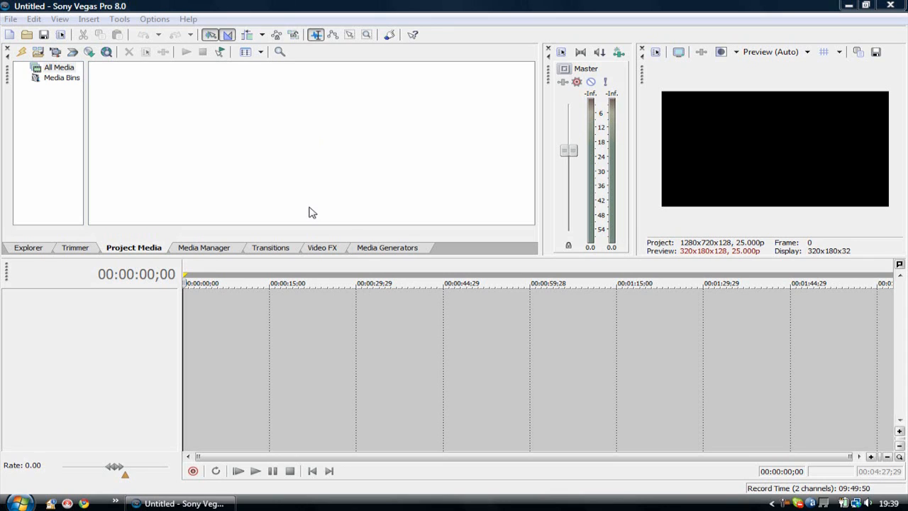
pyautogui.moveTo(98, 112)
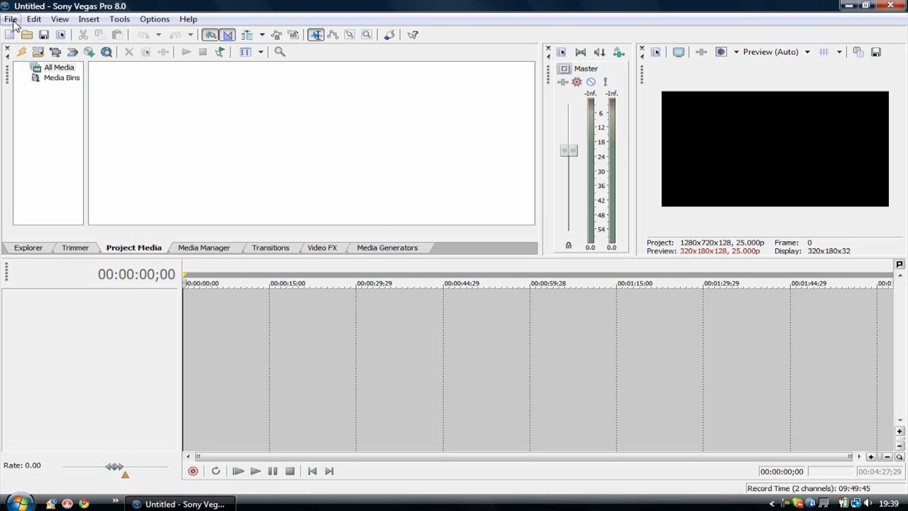
# - Open the File menu to reach Project Properties for the empty untitled project
pyautogui.click(11, 18)
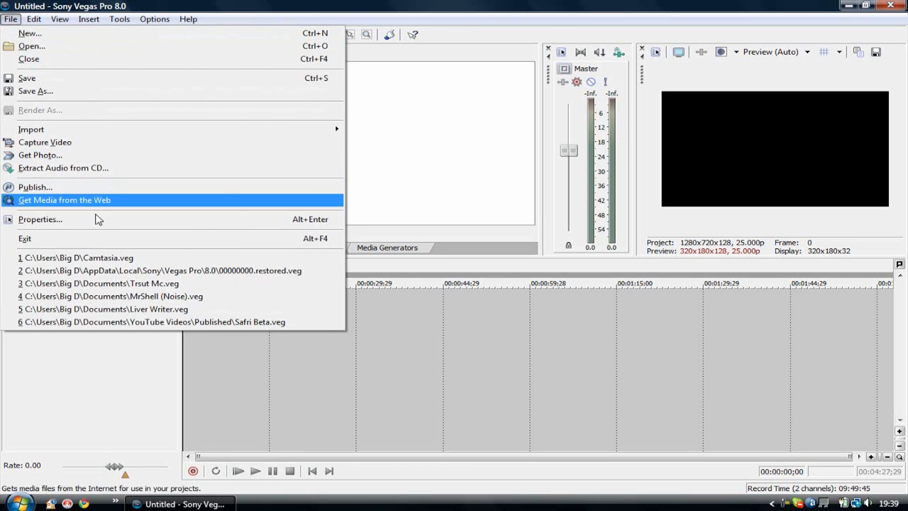
pyautogui.moveTo(97, 219)
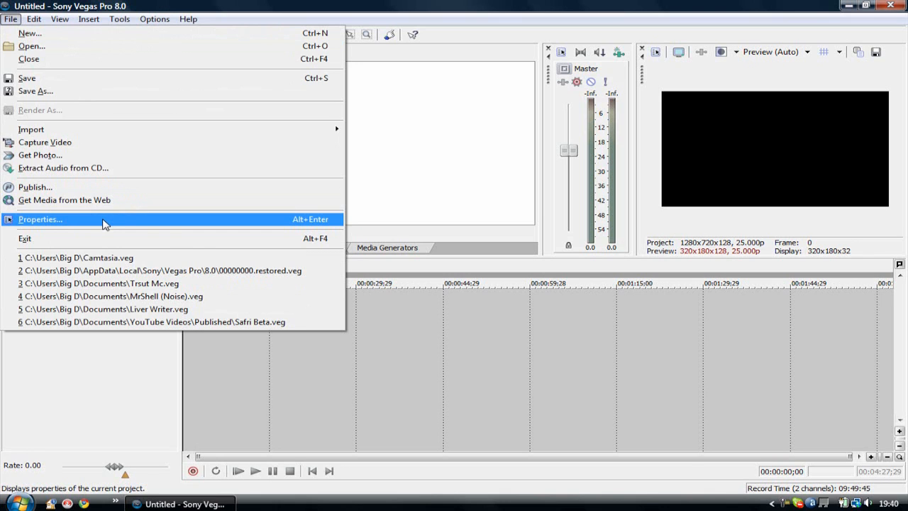
# - Apply the HDV 720-25p template: 1280x720, 25.000 fps PAL, Best full-resolution rendering quality
pyautogui.click(40, 219)
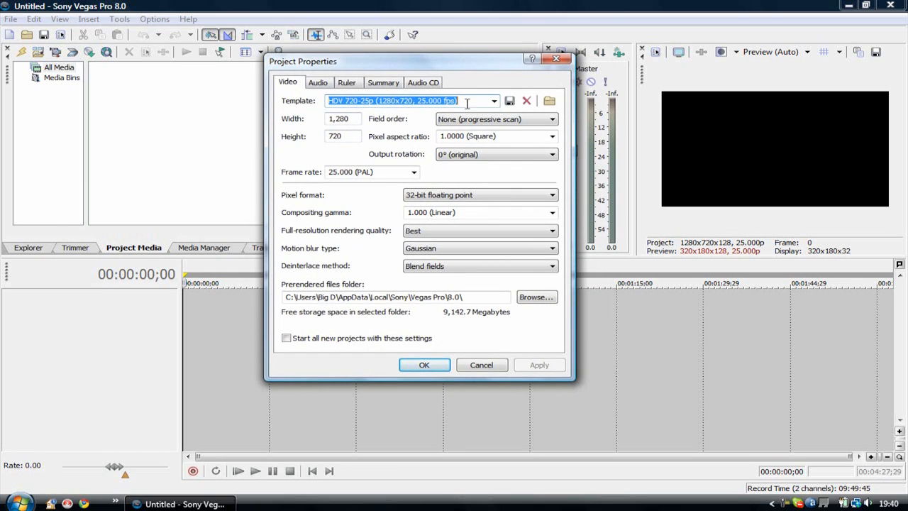
pyautogui.moveTo(505, 115)
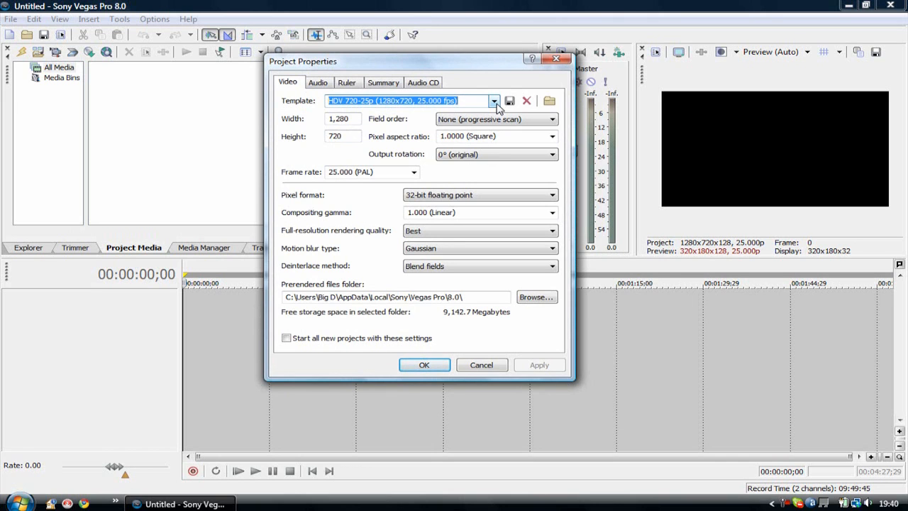
pyautogui.click(494, 100)
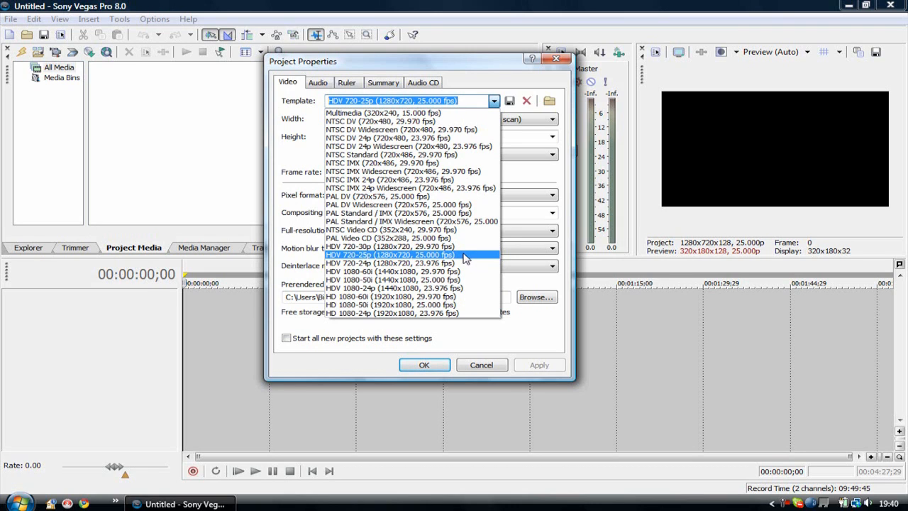
pyautogui.click(391, 254)
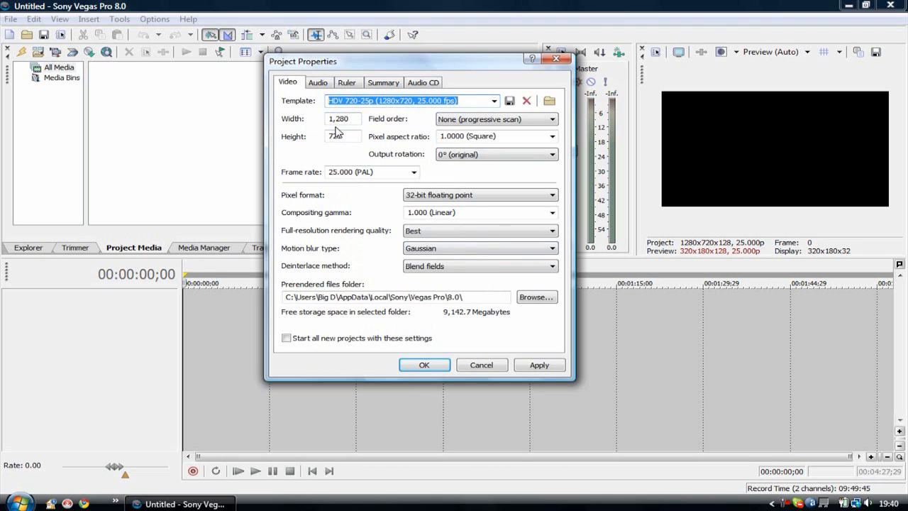
pyautogui.click(344, 136)
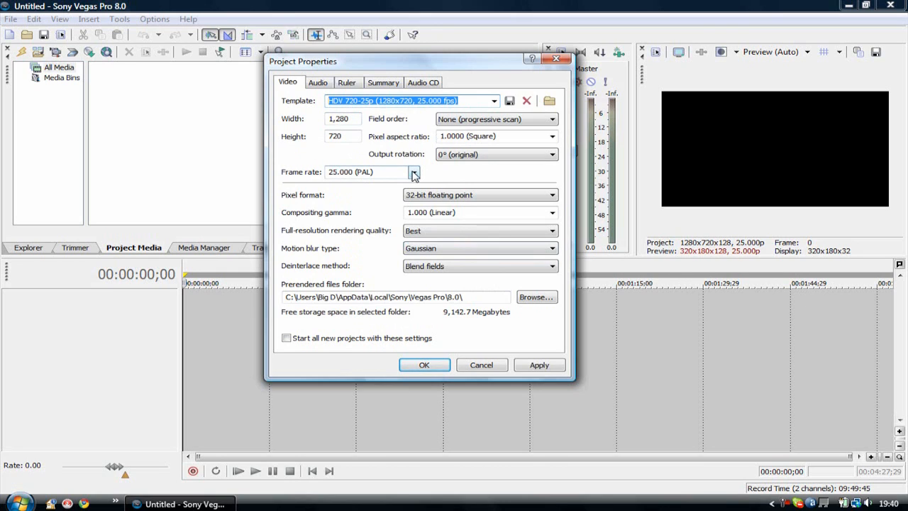
pyautogui.click(414, 172)
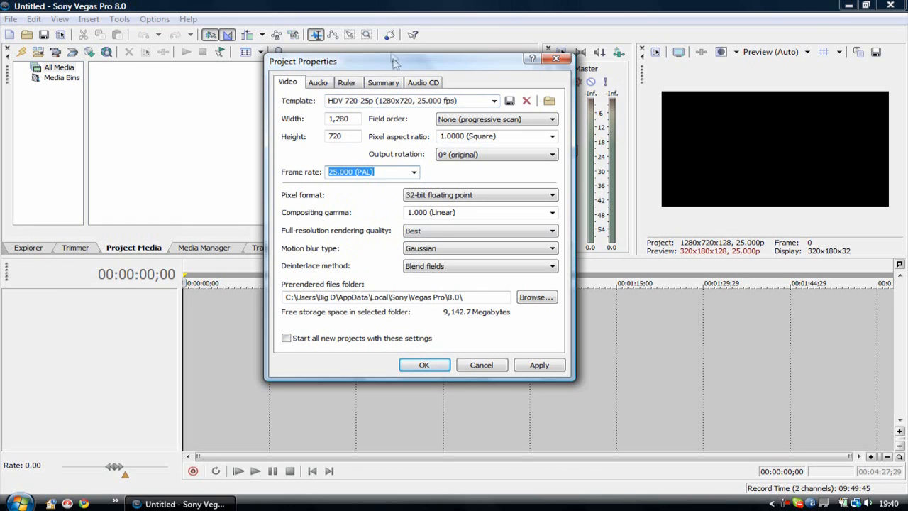
pyautogui.moveTo(303, 248)
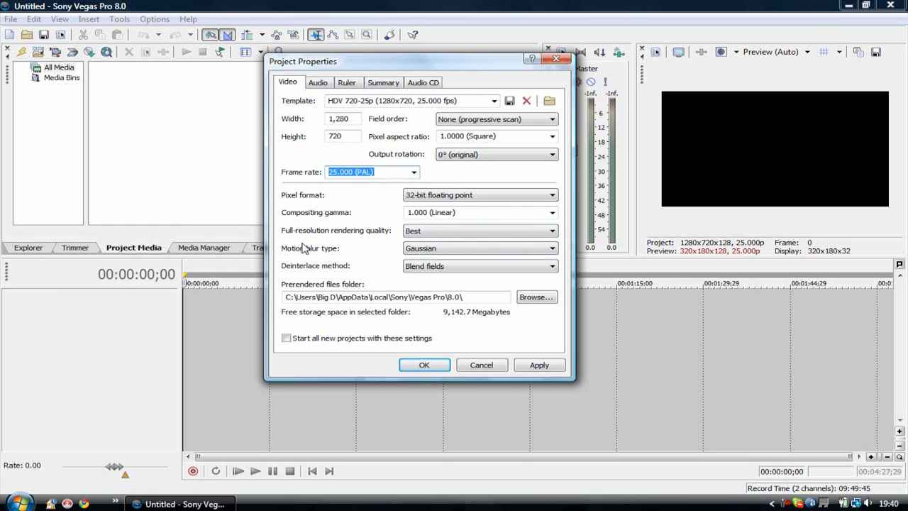
pyautogui.click(552, 230)
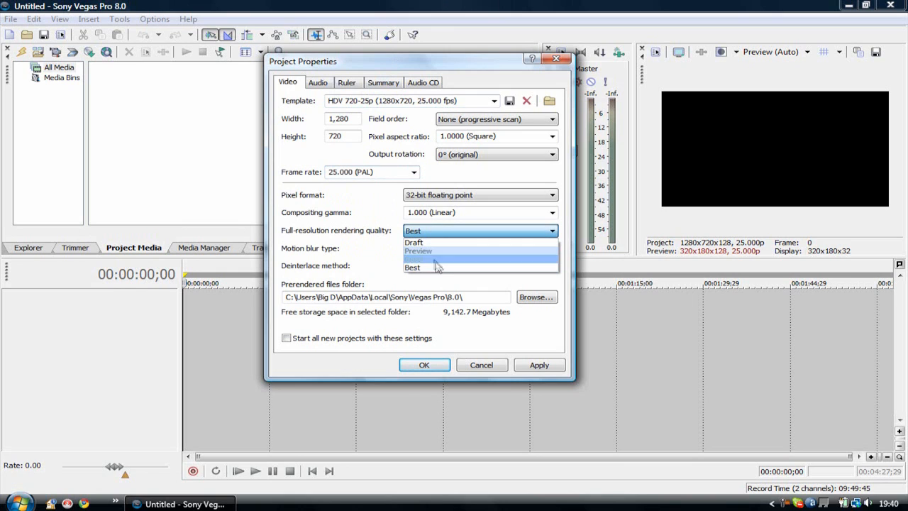
pyautogui.click(413, 267)
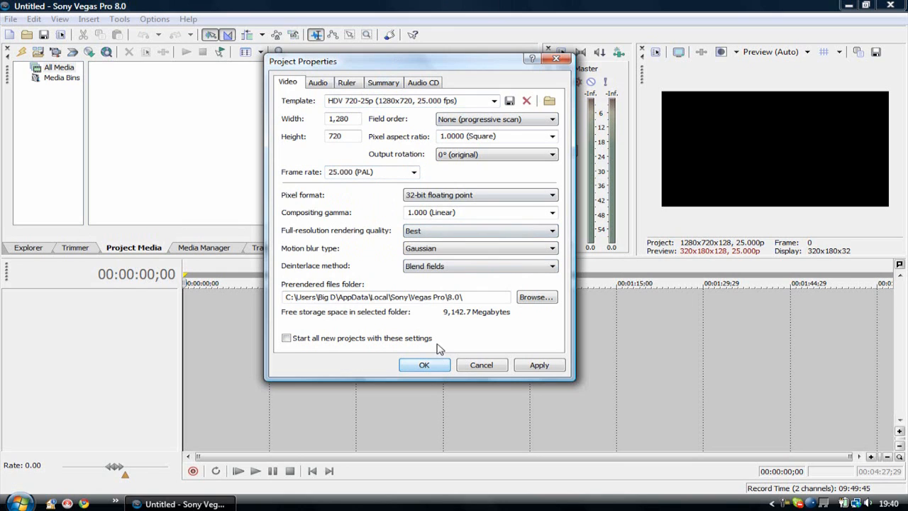
pyautogui.moveTo(440, 380)
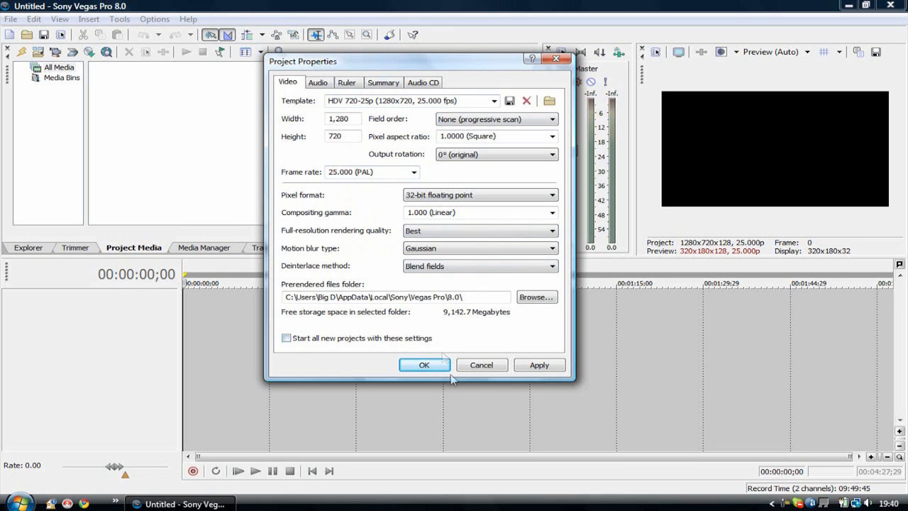
# - Confirm the HDV 720-25p project properties with OK
pyautogui.click(424, 365)
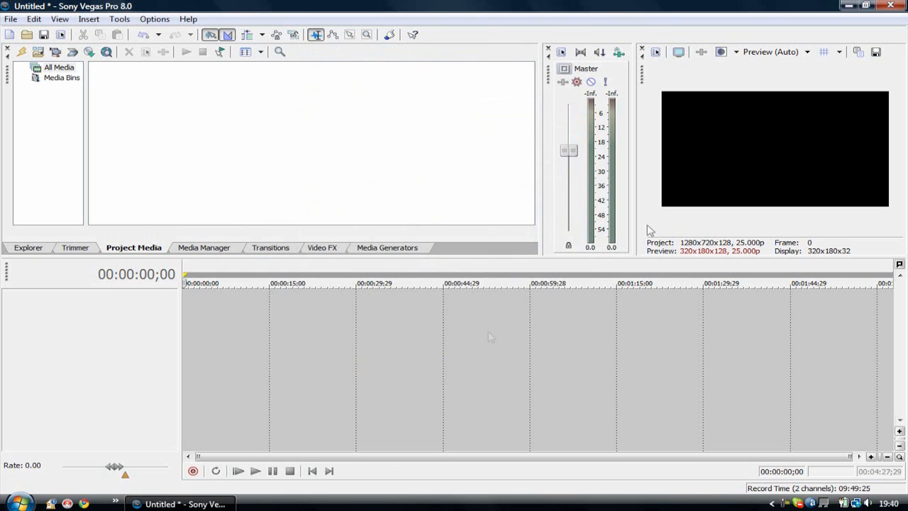
pyautogui.moveTo(706, 121)
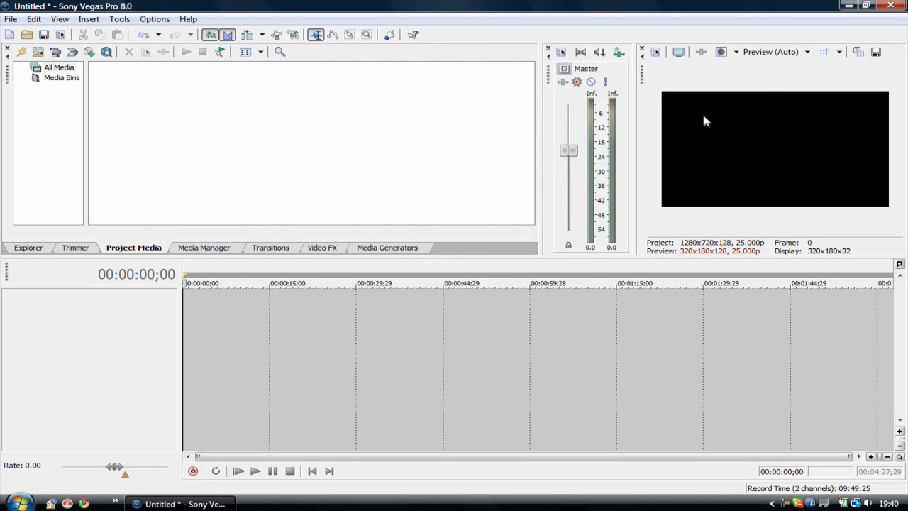
pyautogui.moveTo(648, 130)
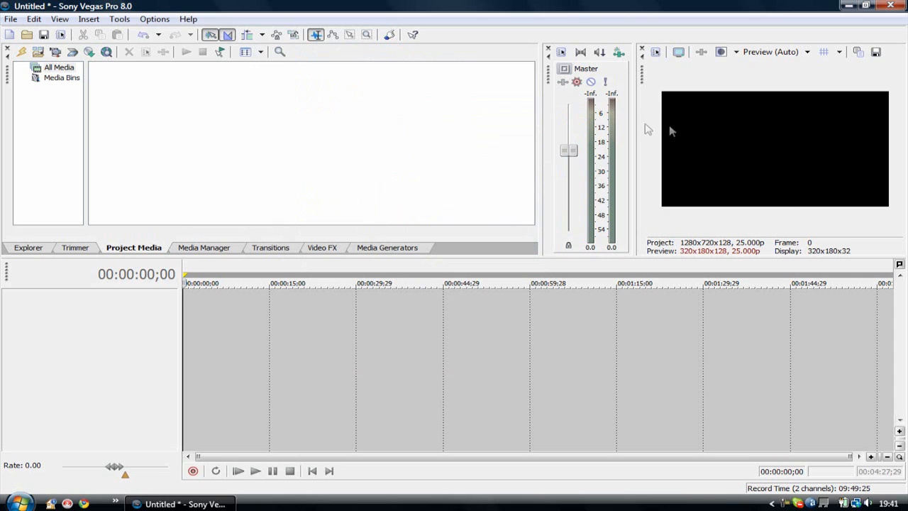
pyautogui.moveTo(298, 74)
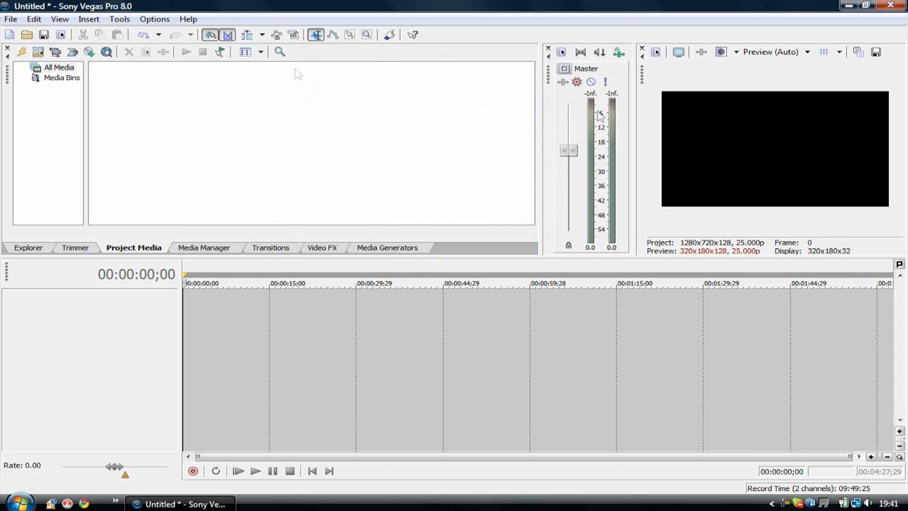
# - Begin importing the YT to Mp3.avi screen recording into project media
pyautogui.click(11, 18)
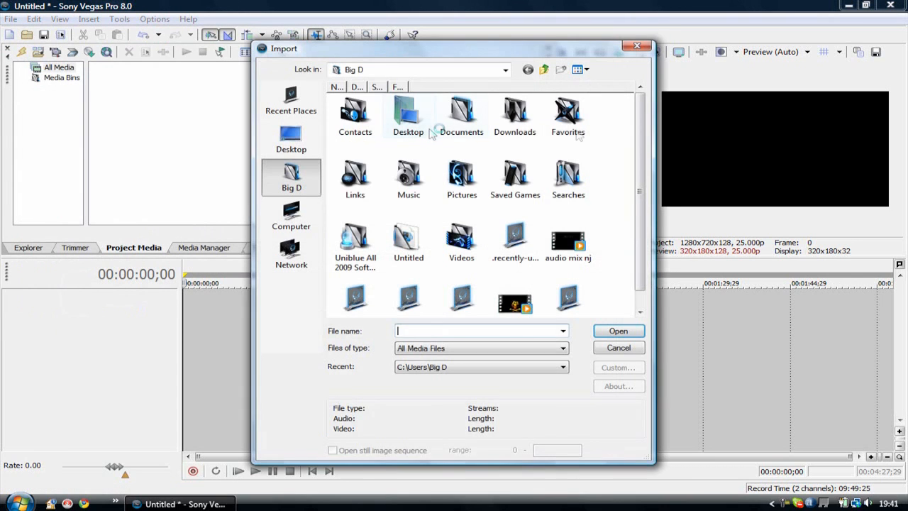
pyautogui.scroll(-3)
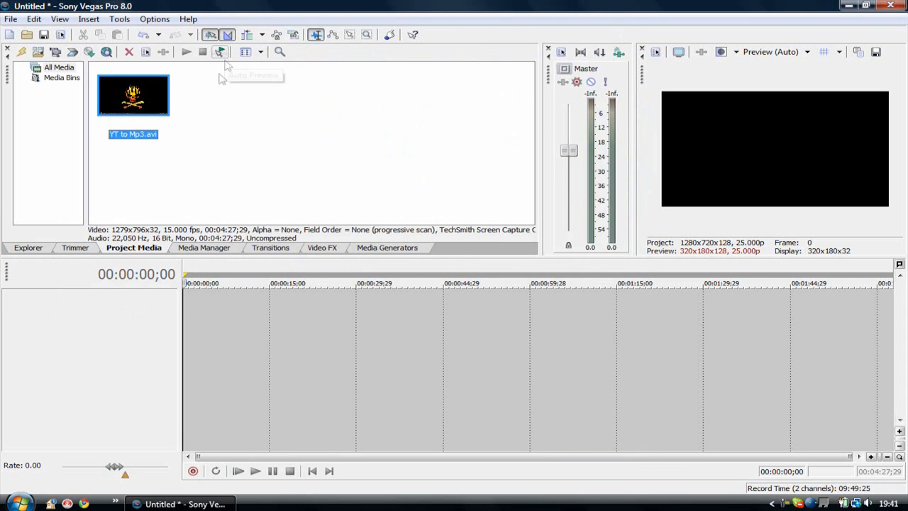
pyautogui.moveTo(156, 100)
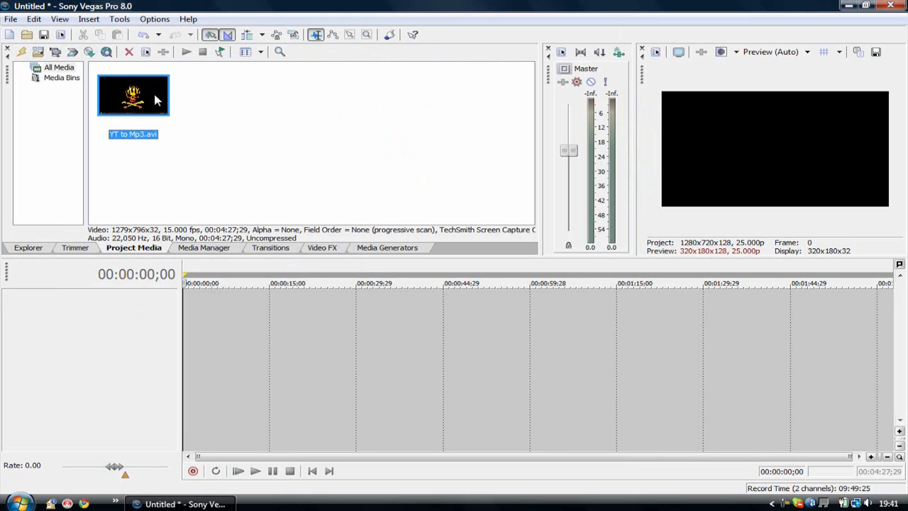
pyautogui.moveTo(266, 210)
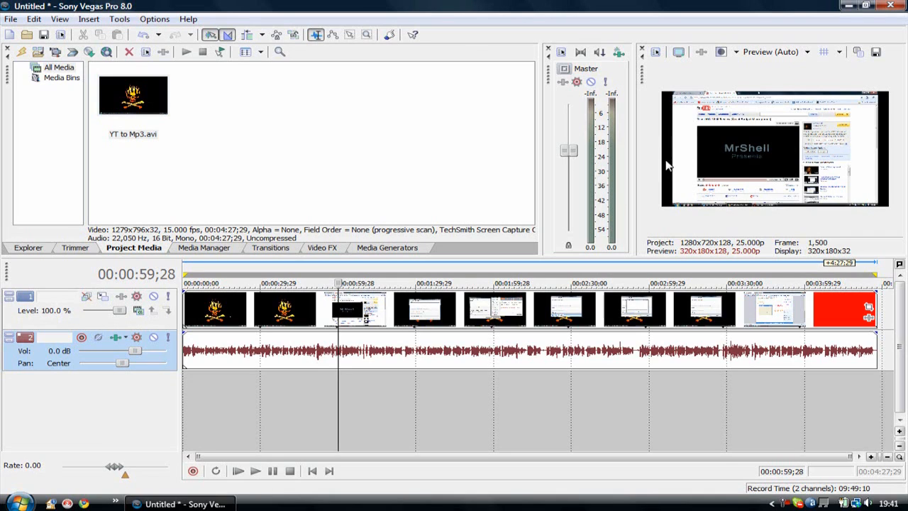
pyautogui.moveTo(790, 187)
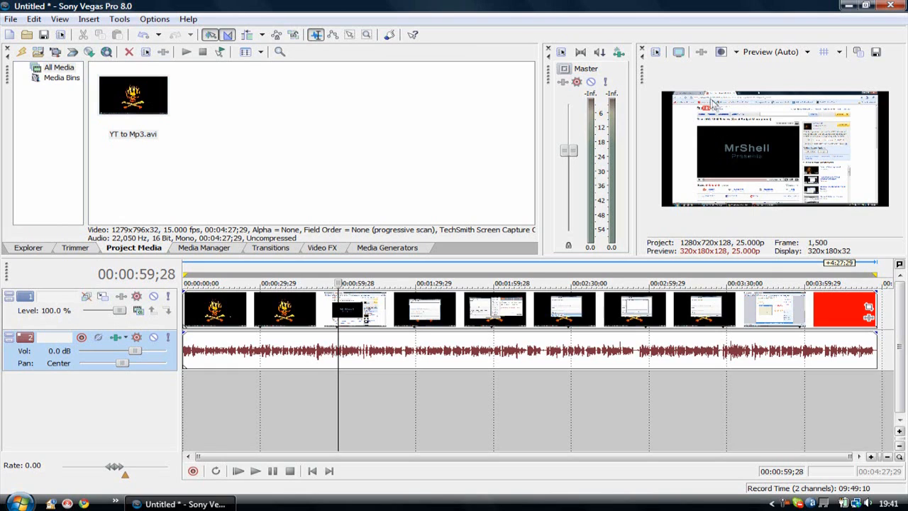
pyautogui.moveTo(848, 202)
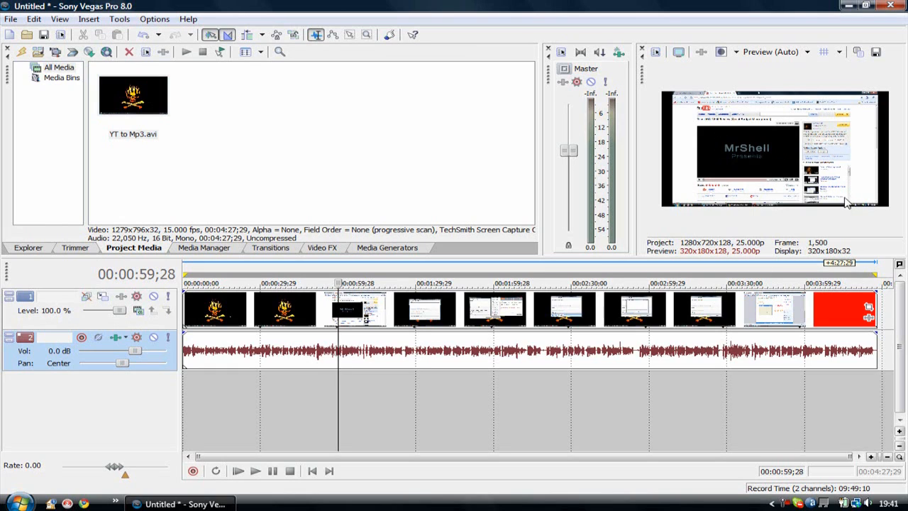
pyautogui.moveTo(852, 209)
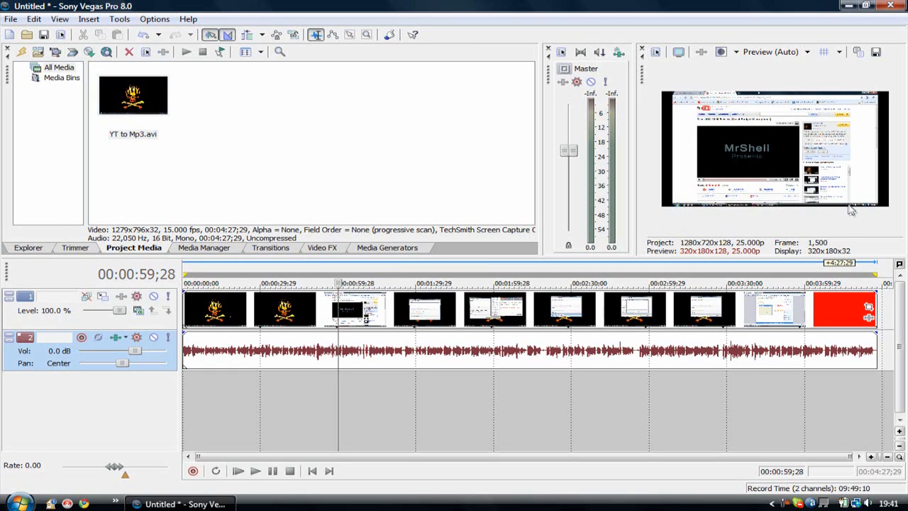
pyautogui.moveTo(642, 308)
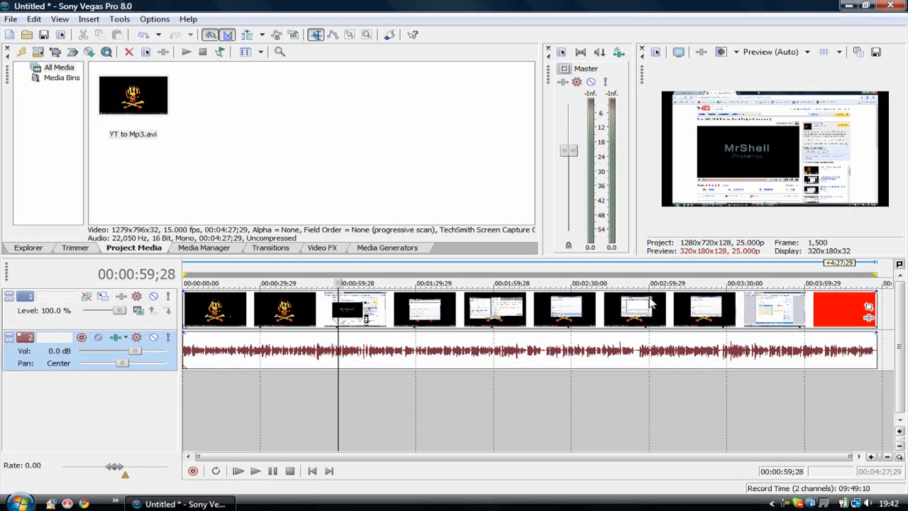
pyautogui.moveTo(673, 175)
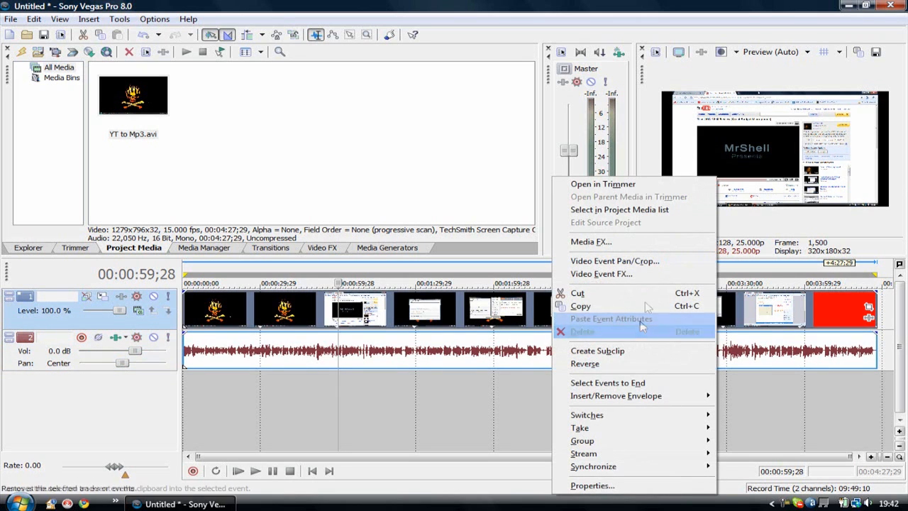
pyautogui.moveTo(621, 260)
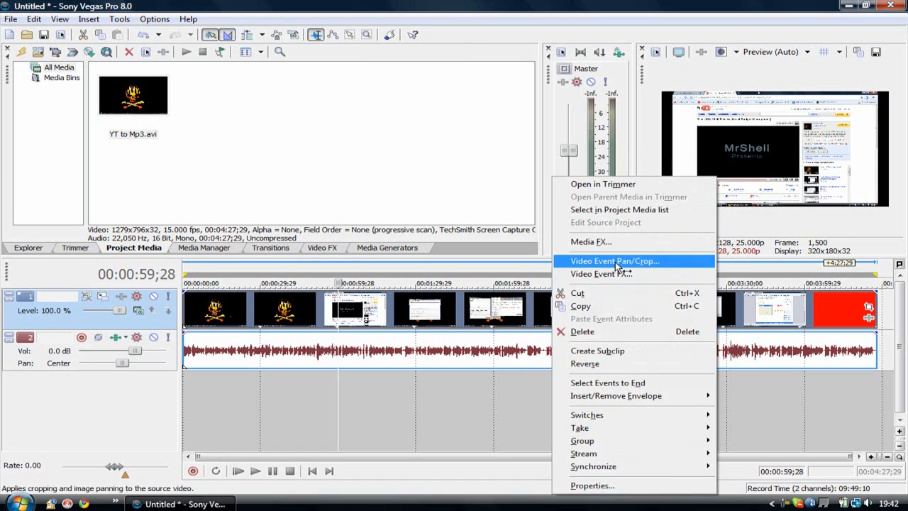
# - Open Video Event Pan/Crop for the YT to Mp3 clip
pyautogui.click(614, 261)
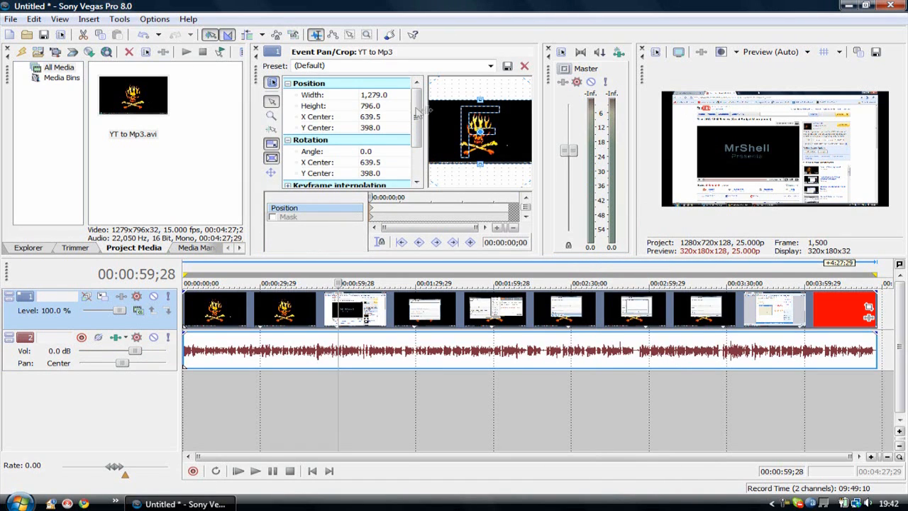
# - Set the source's Maintain aspect ratio to No in Event Pan/Crop
pyautogui.scroll(-3)
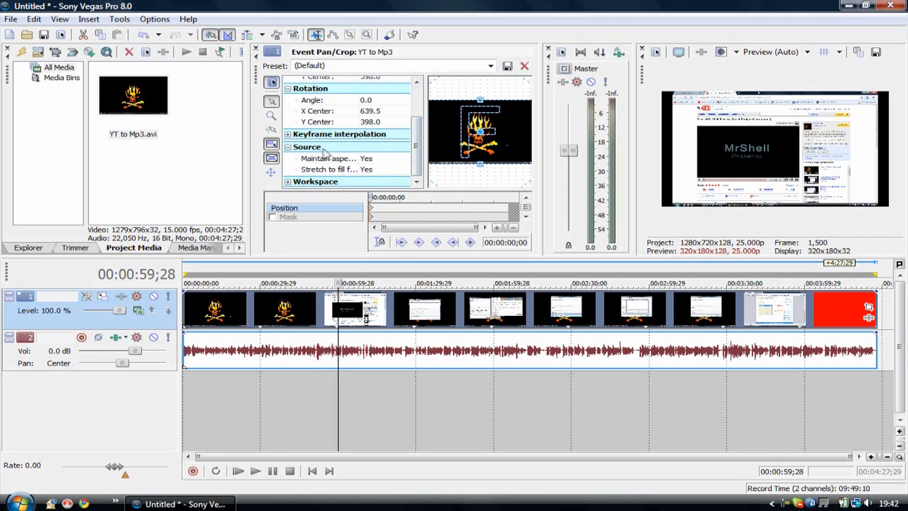
pyautogui.moveTo(328, 158)
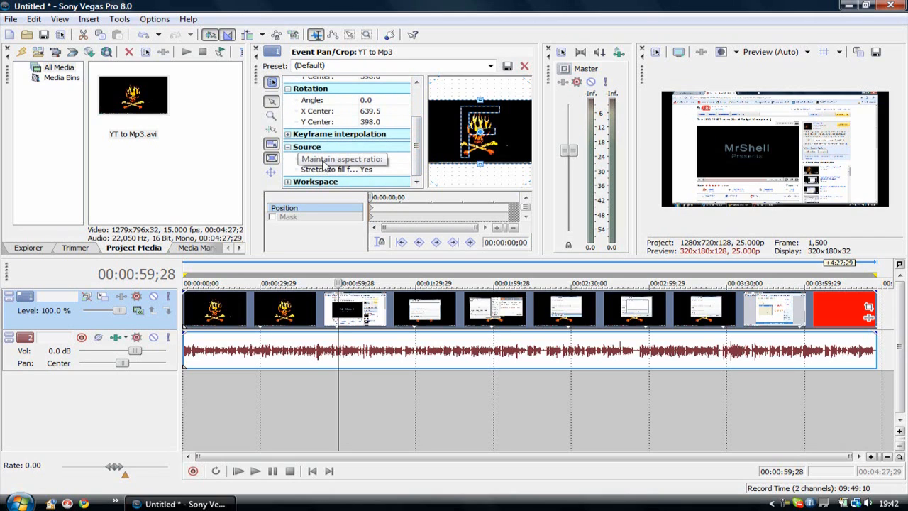
pyautogui.click(341, 158)
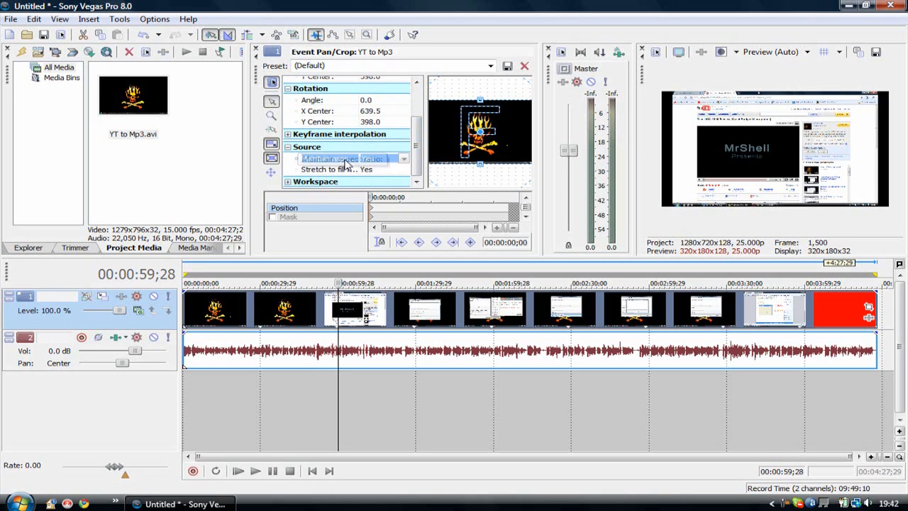
pyautogui.click(403, 158)
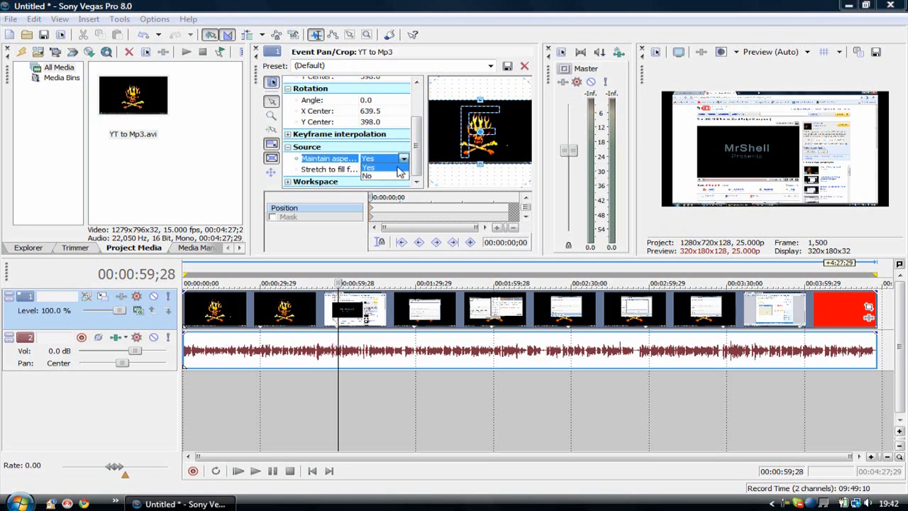
pyautogui.click(367, 175)
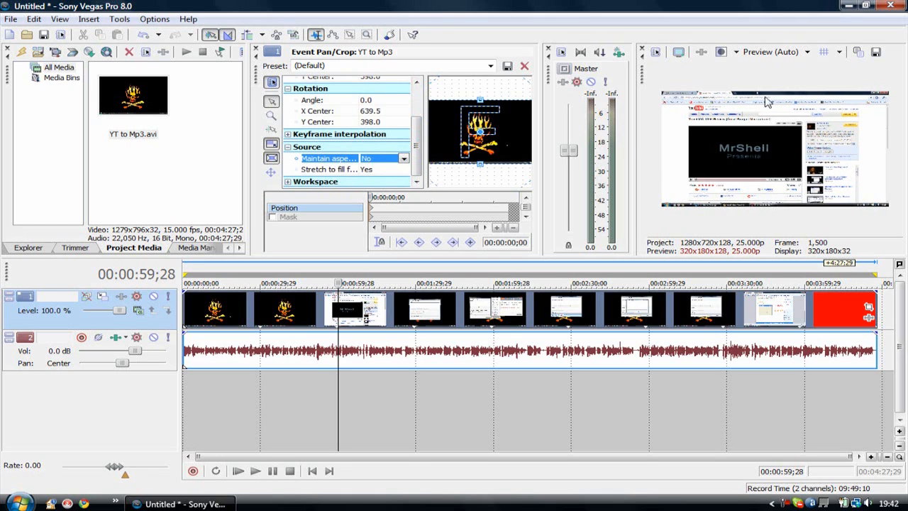
pyautogui.moveTo(814, 205)
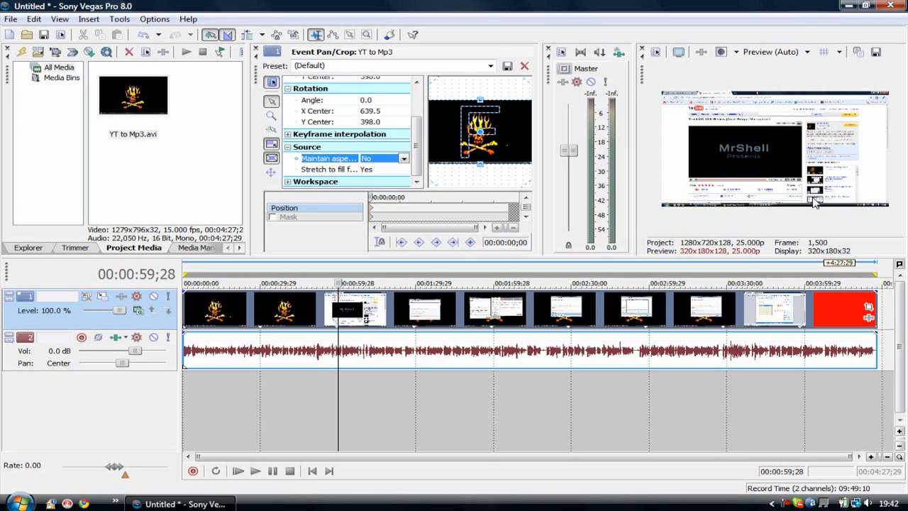
pyautogui.moveTo(578, 5)
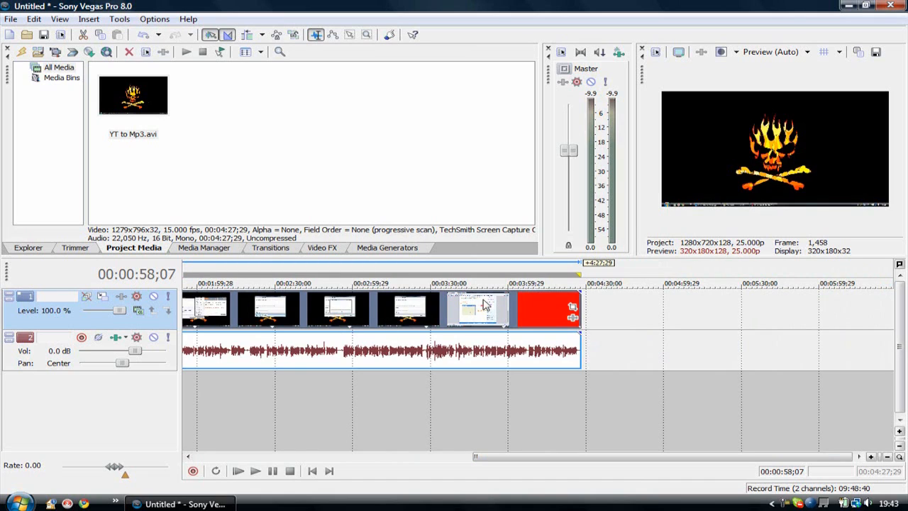
pyautogui.moveTo(744, 281)
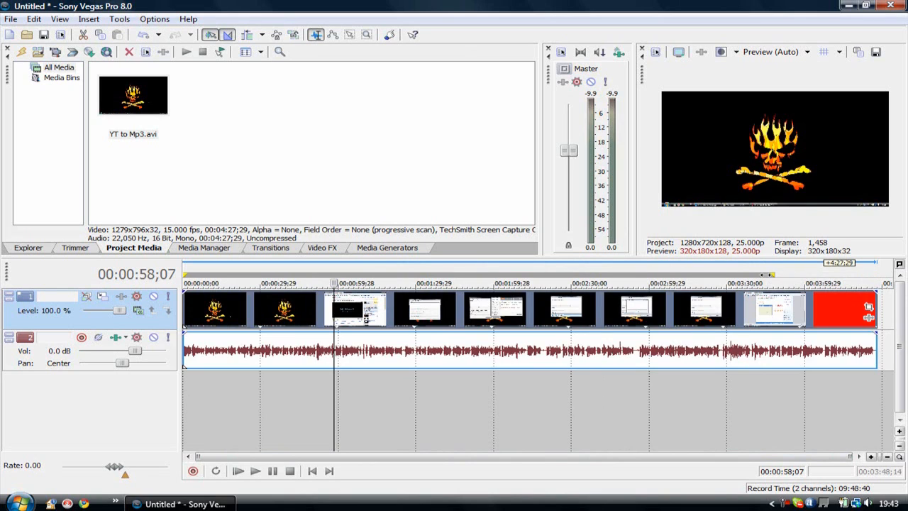
pyautogui.moveTo(786, 385)
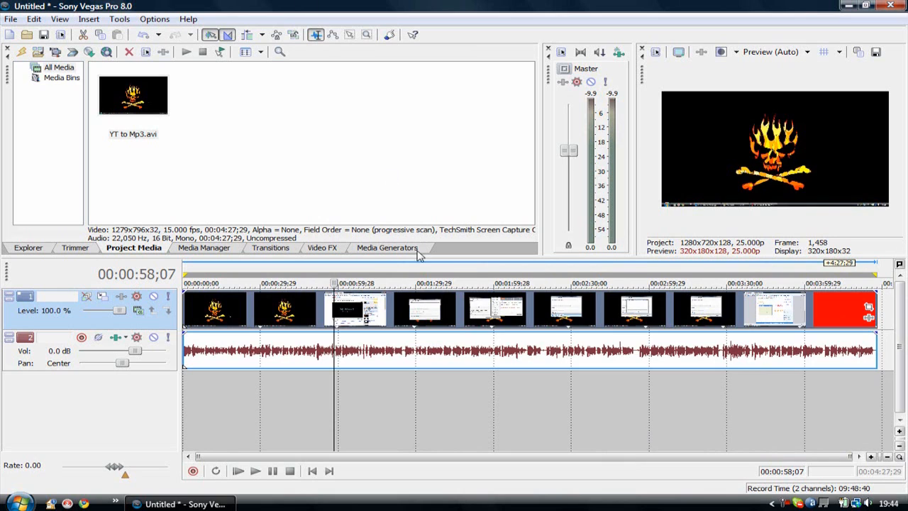
pyautogui.moveTo(424, 318)
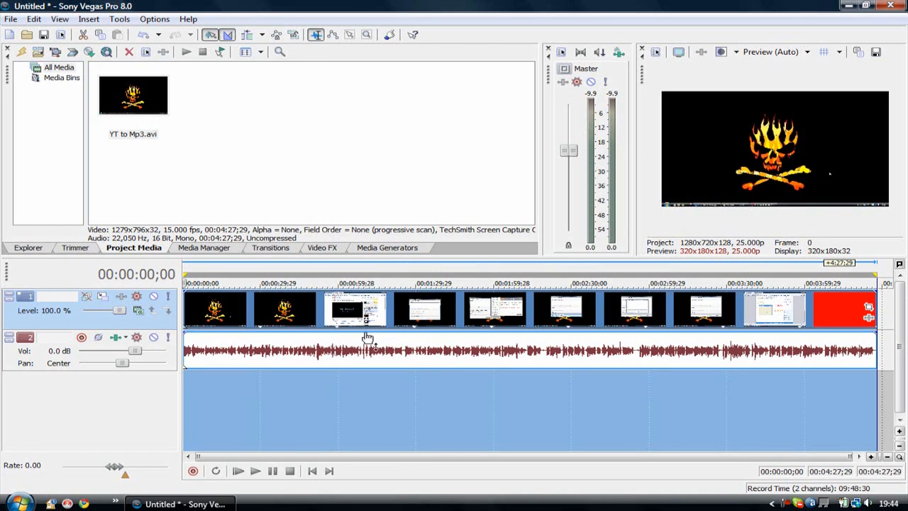
pyautogui.moveTo(559, 341)
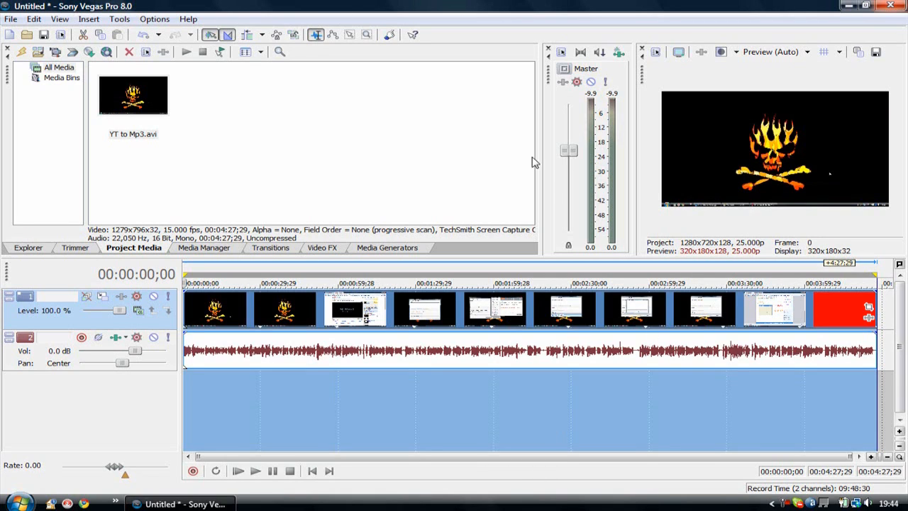
pyautogui.moveTo(621, 196)
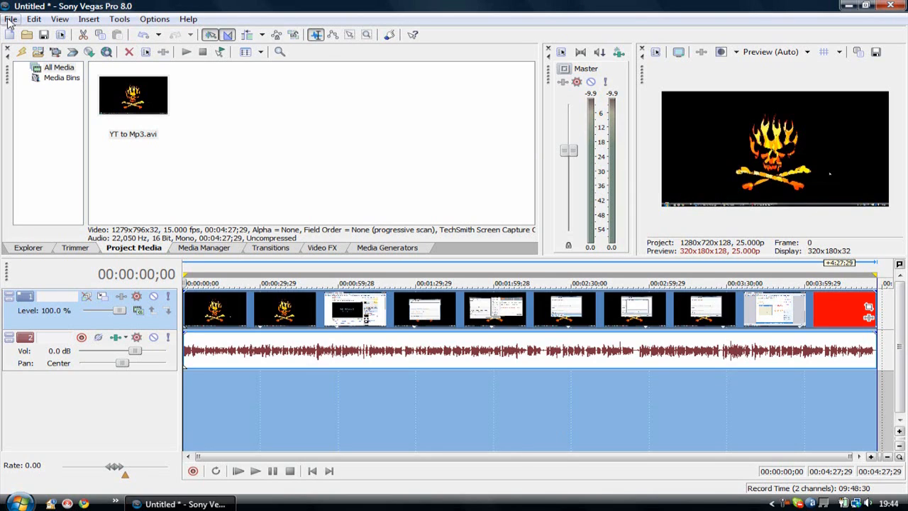
# - Choose File > Render As to open the render settings
pyautogui.click(11, 18)
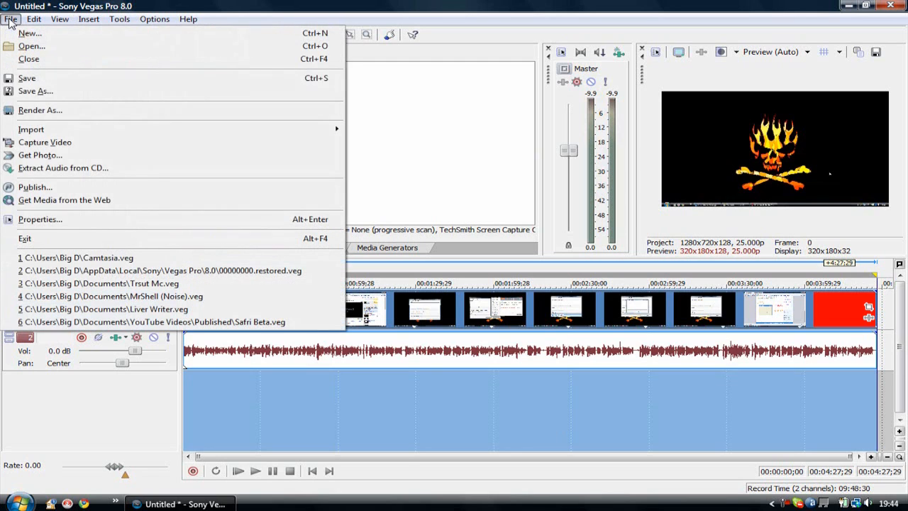
pyautogui.moveTo(39, 110)
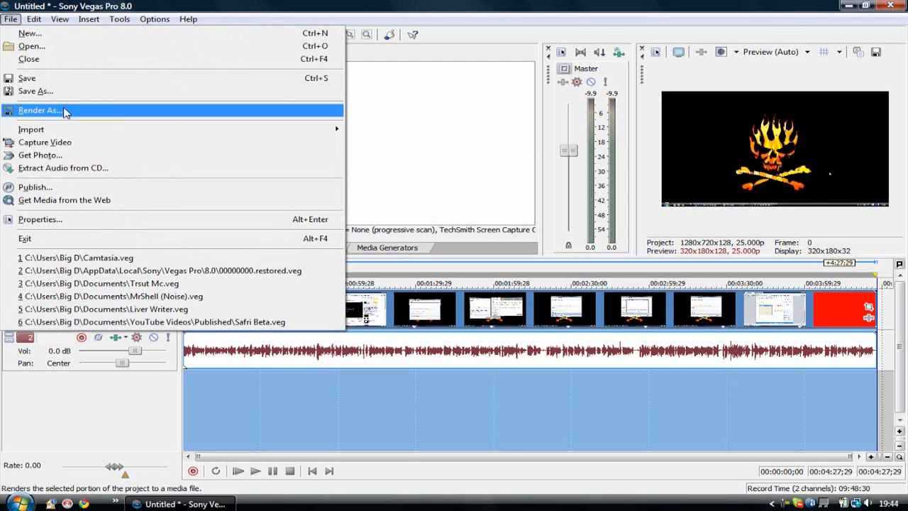
pyautogui.moveTo(85, 187)
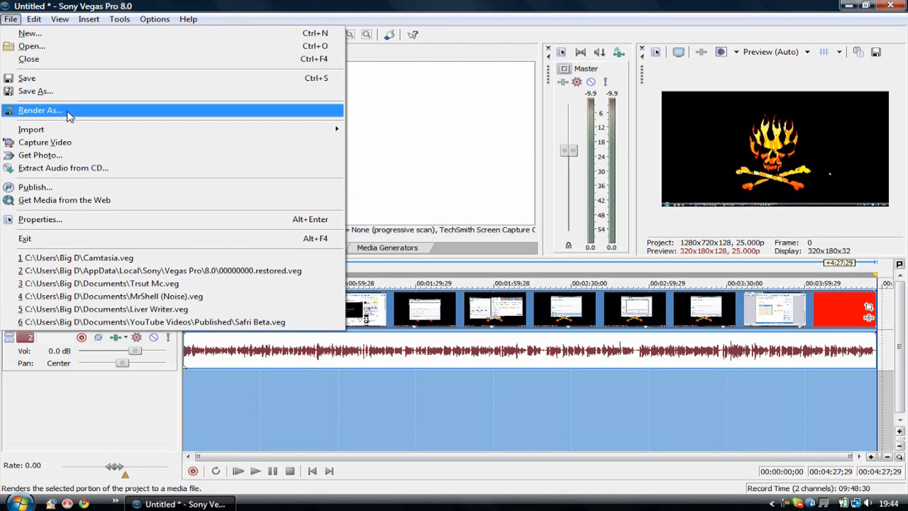
pyautogui.click(39, 110)
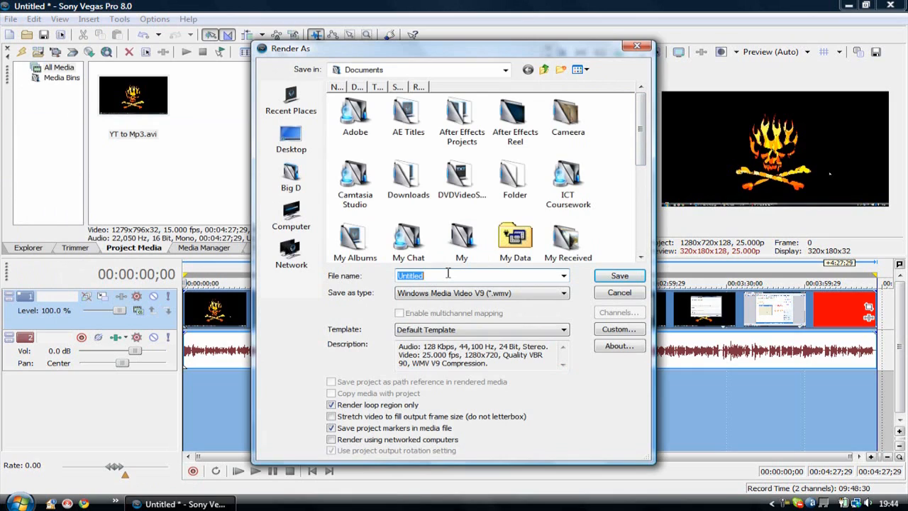
# - Name the render file 'YT to Mp3', keep Windows Media Video V9, open Custom settings
pyautogui.write('YT')
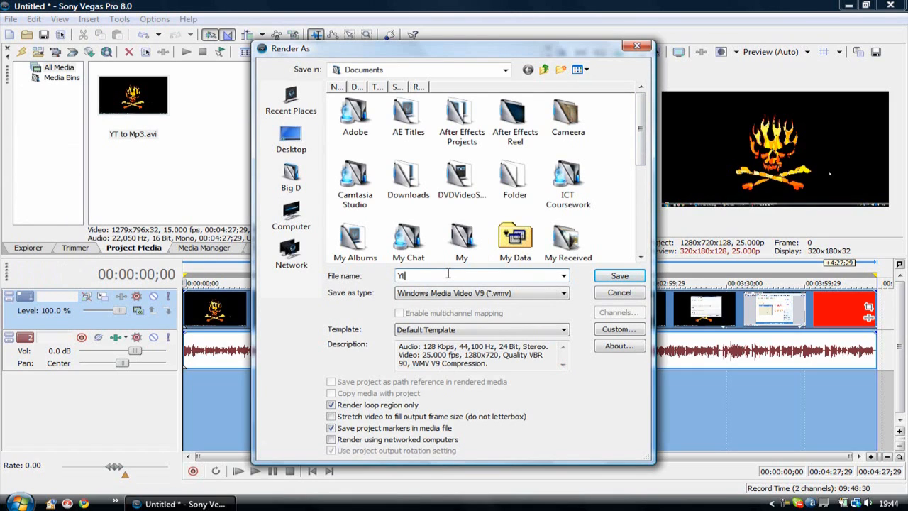
pyautogui.write('to')
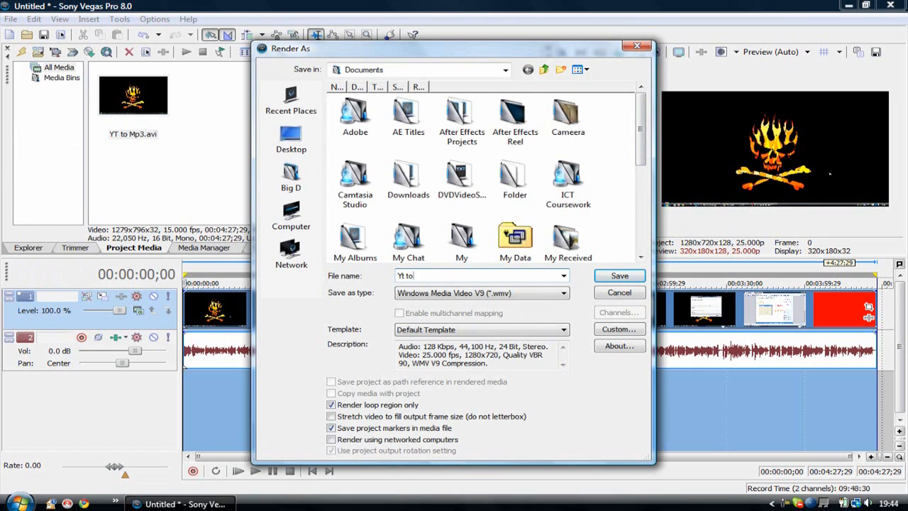
pyautogui.write('Mp3')
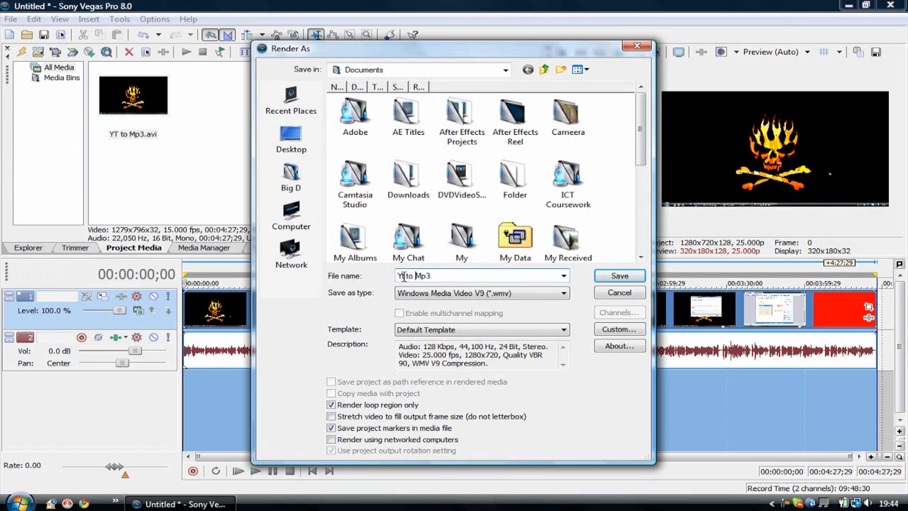
pyautogui.click(481, 276)
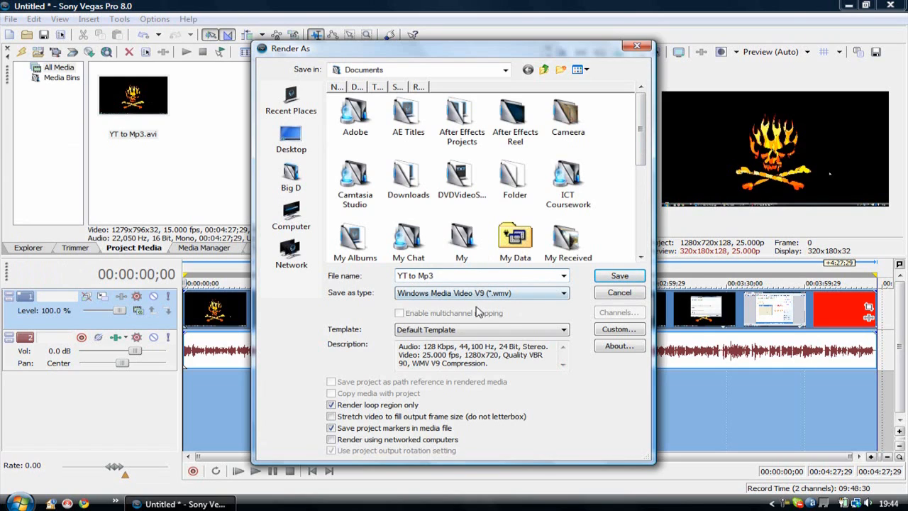
pyautogui.moveTo(328, 303)
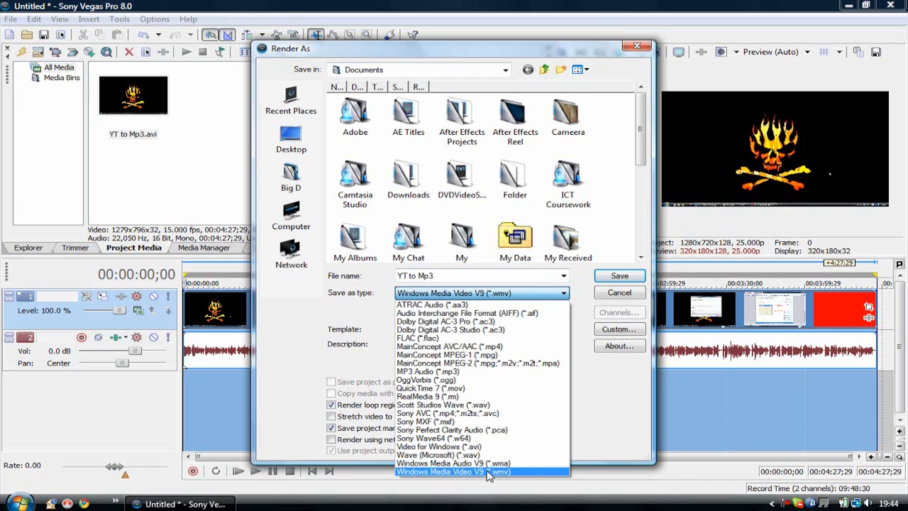
pyautogui.click(482, 471)
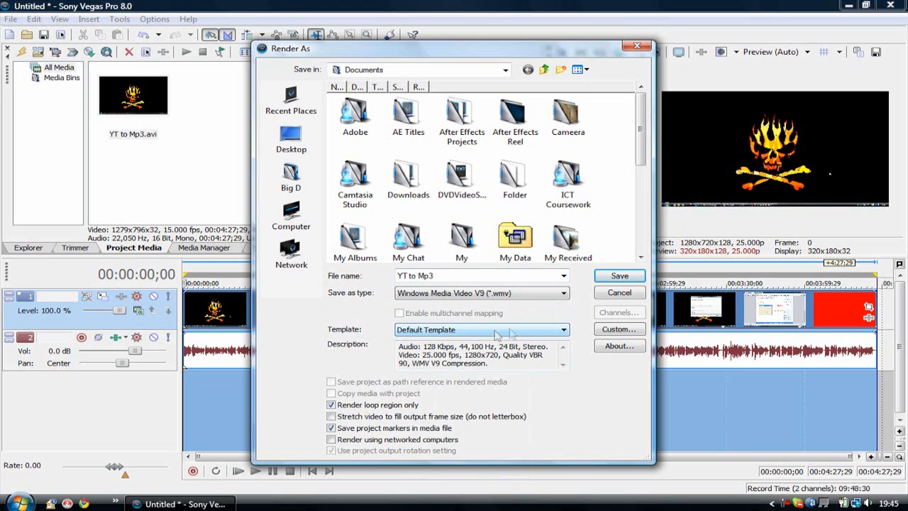
pyautogui.click(618, 328)
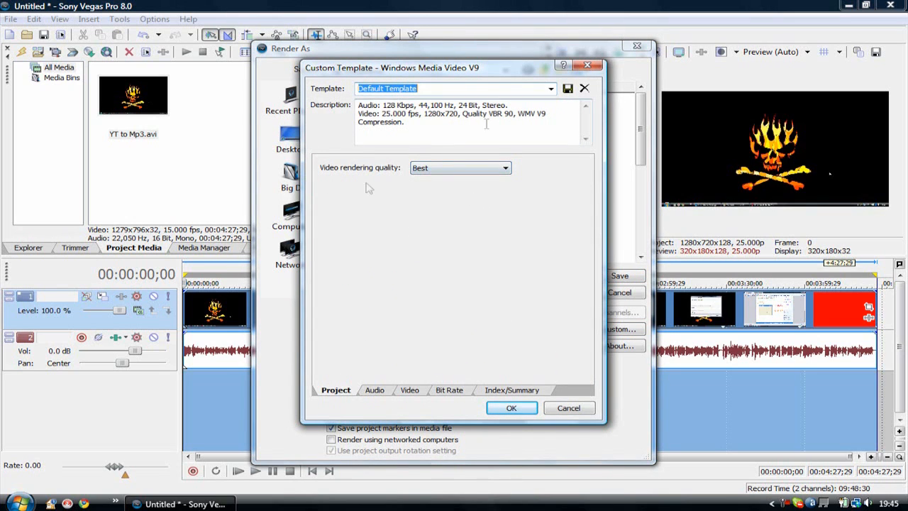
pyautogui.moveTo(383, 213)
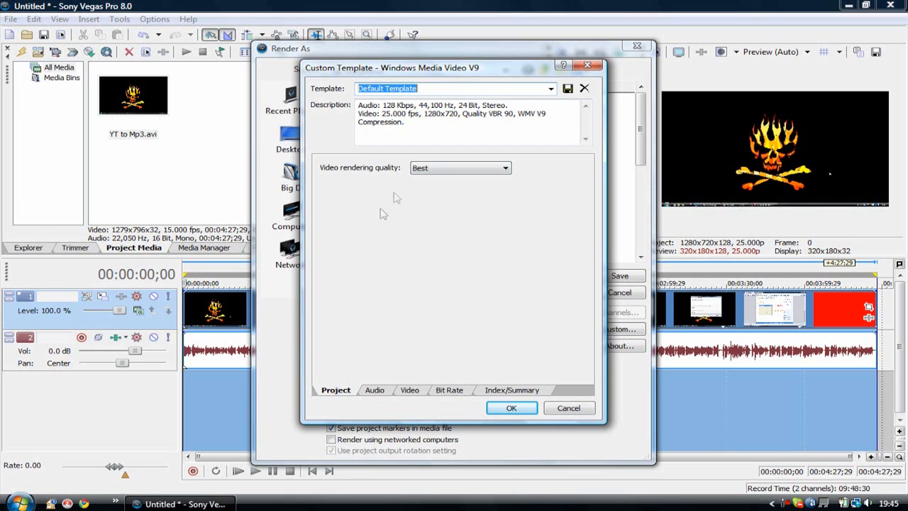
pyautogui.moveTo(458, 170)
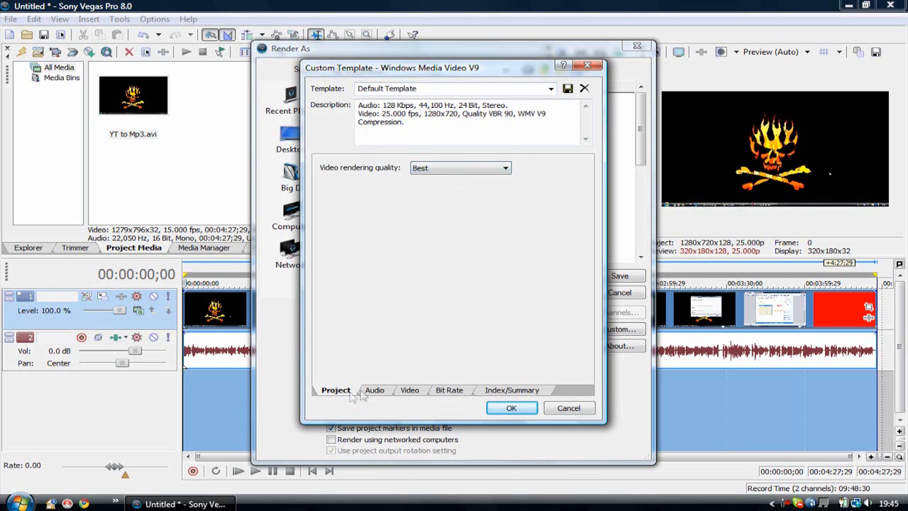
# - Set template audio to Windows Media Audio 9.2, 192 kbps, 48 kHz stereo CBR
pyautogui.click(375, 389)
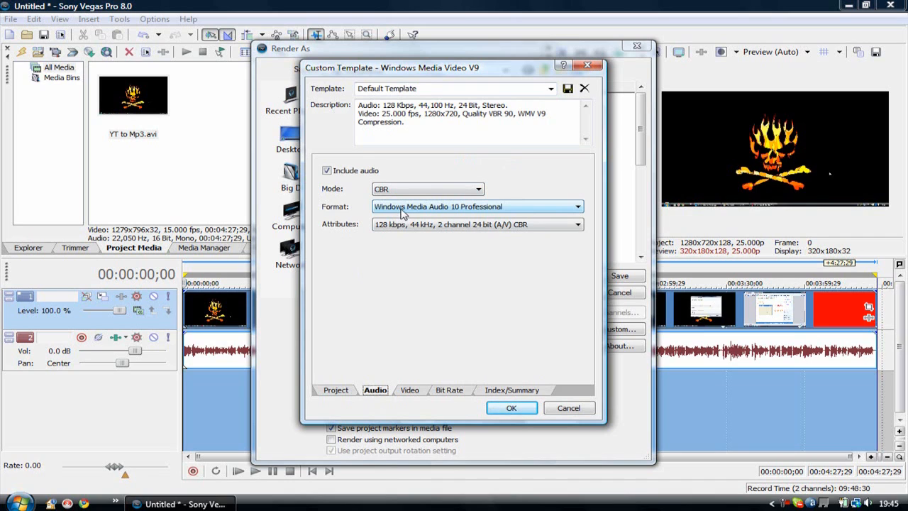
pyautogui.click(577, 206)
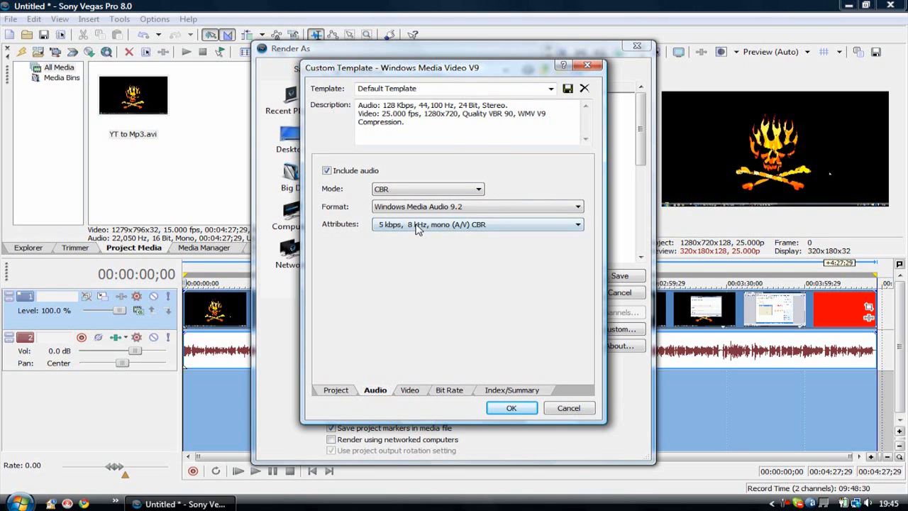
pyautogui.click(576, 224)
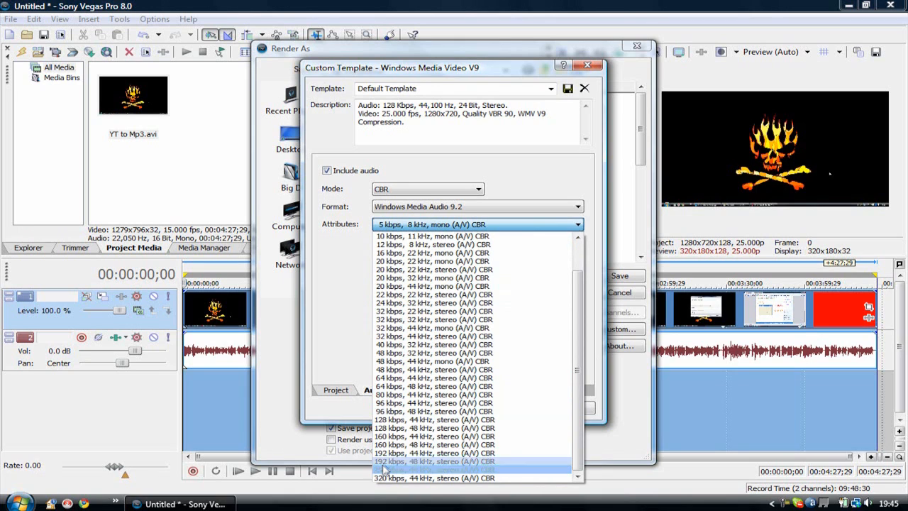
pyautogui.click(434, 461)
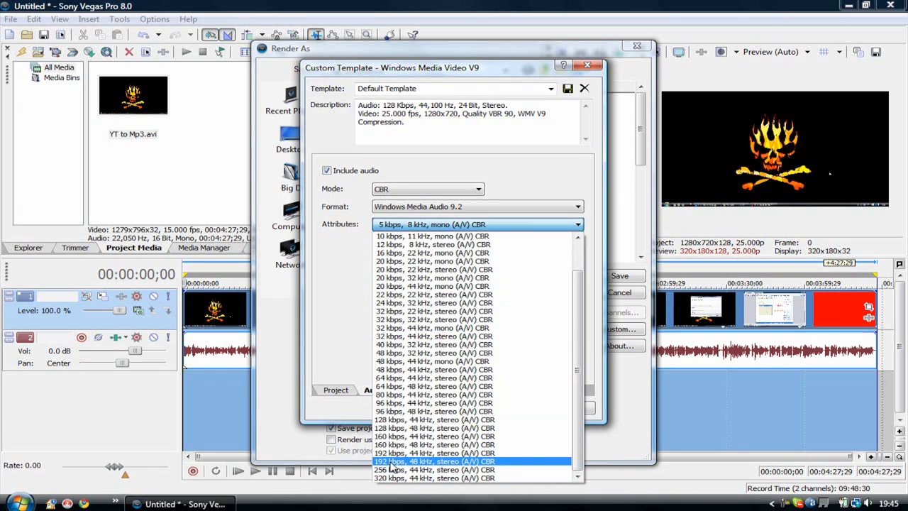
pyautogui.click(435, 462)
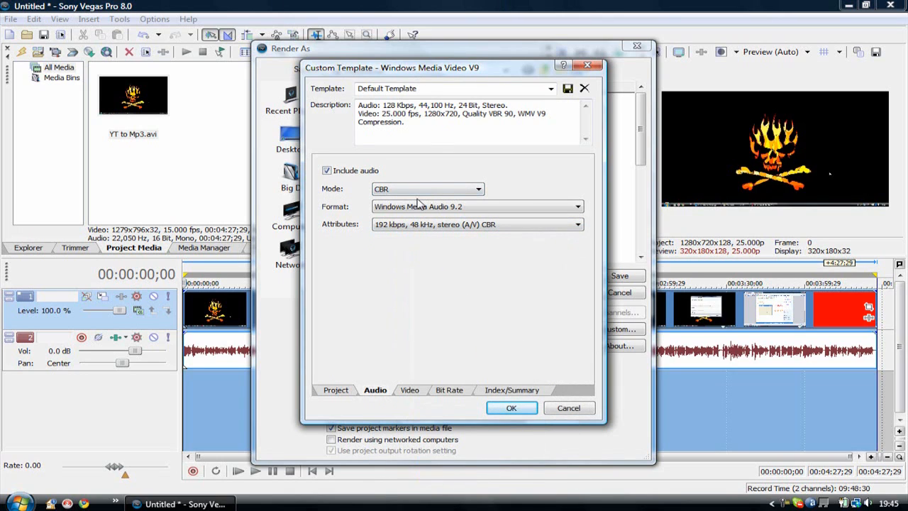
pyautogui.moveTo(567, 96)
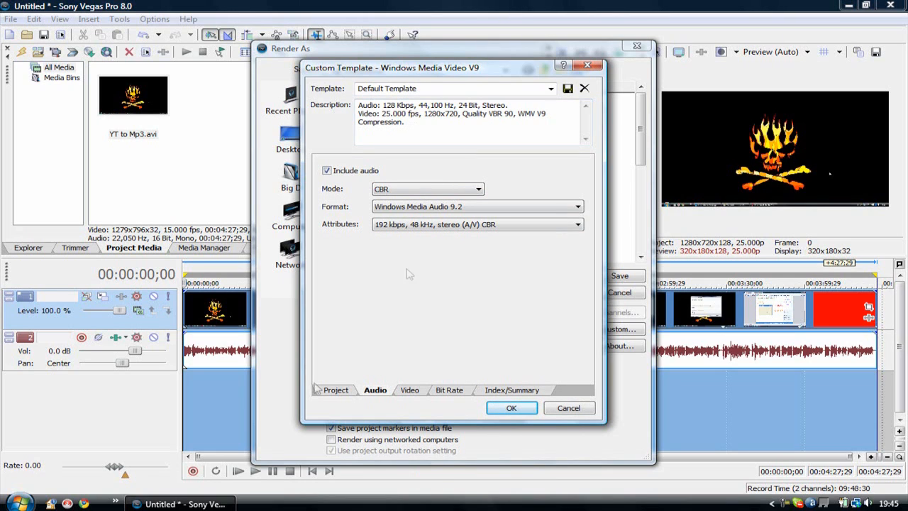
pyautogui.click(409, 390)
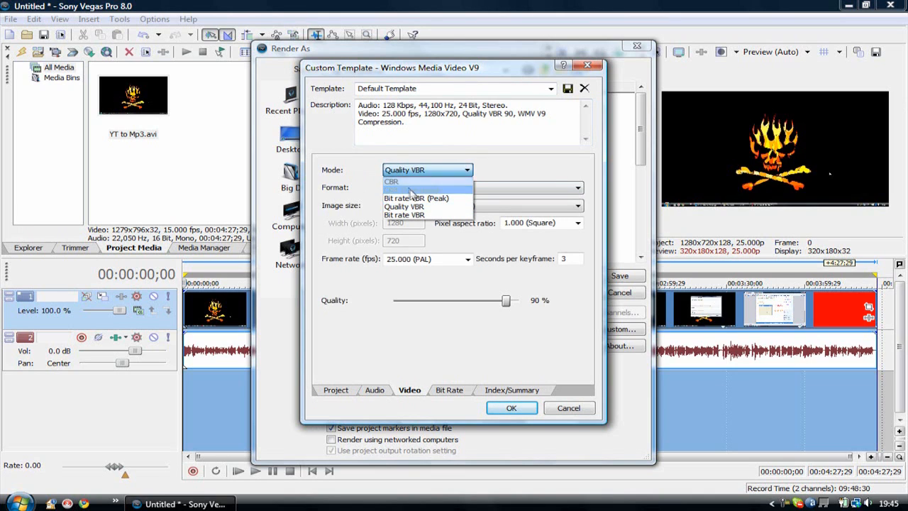
# - Set template video to CBR (Two-pass) WMV 9 at 1280x720, smoothness 100
pyautogui.click(391, 182)
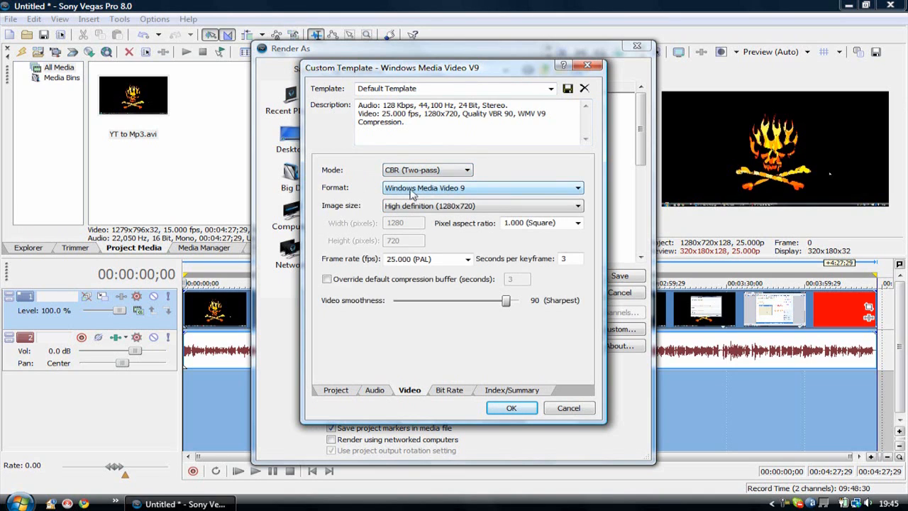
pyautogui.click(578, 187)
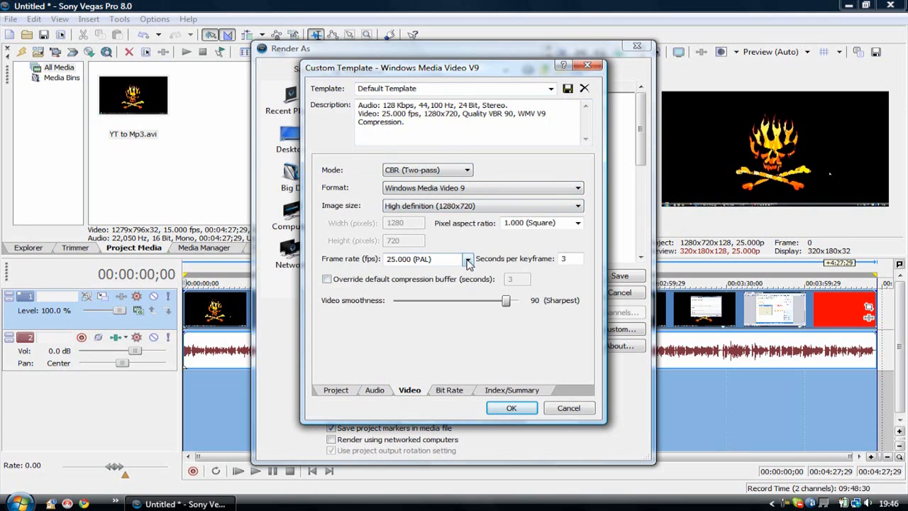
pyautogui.moveTo(490, 283)
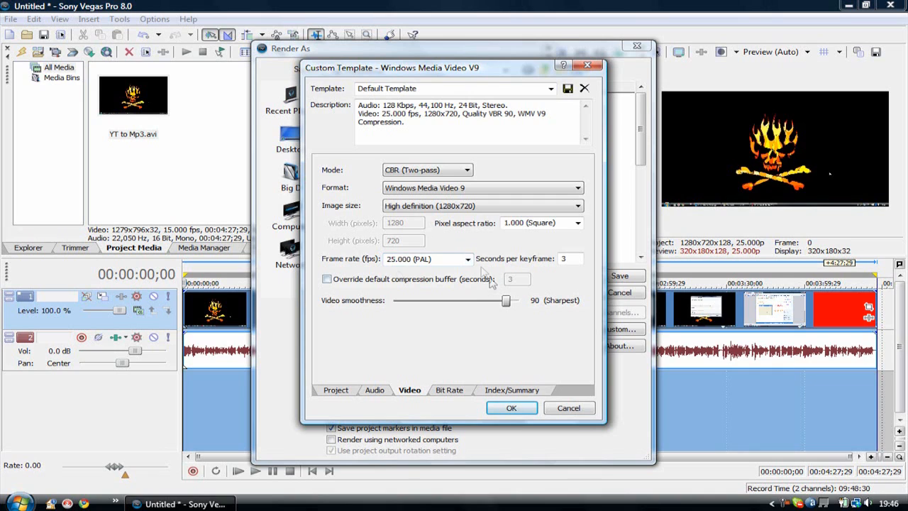
pyautogui.tripleClick(426, 258)
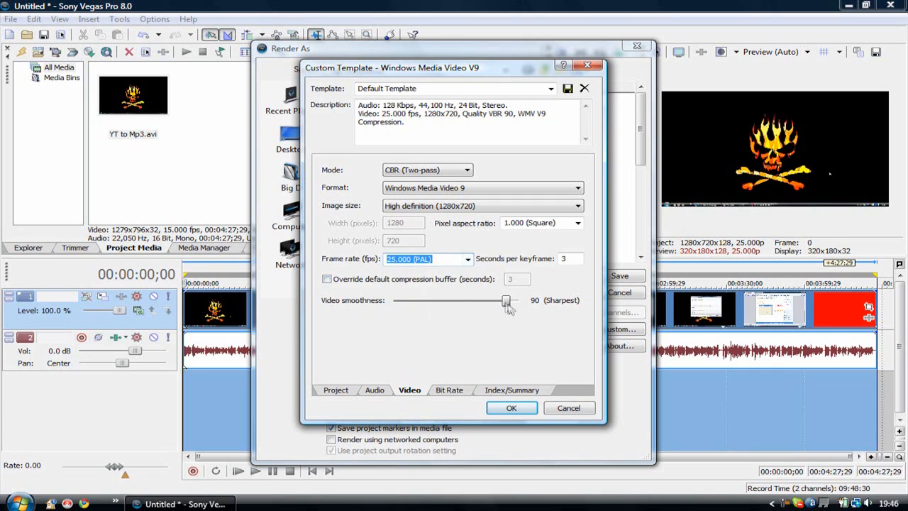
pyautogui.moveTo(504, 301); pyautogui.dragTo(518, 301)
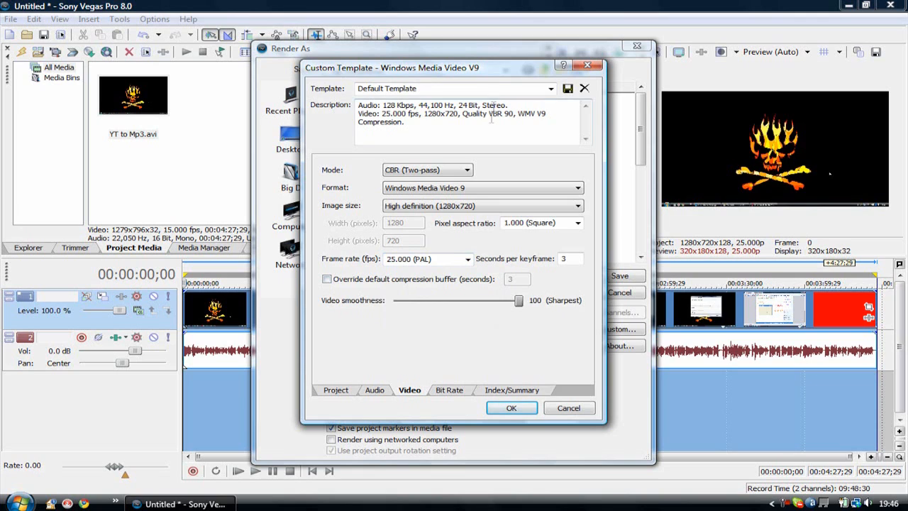
pyautogui.click(449, 390)
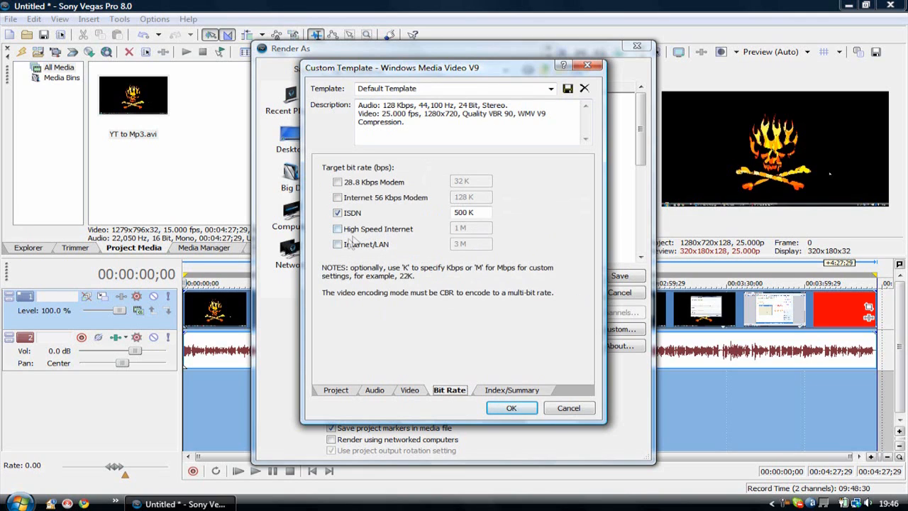
# - Switch the template bit rate from 500K ISDN to 3M Internet/LAN, review Index/Summary, and accept
pyautogui.click(338, 244)
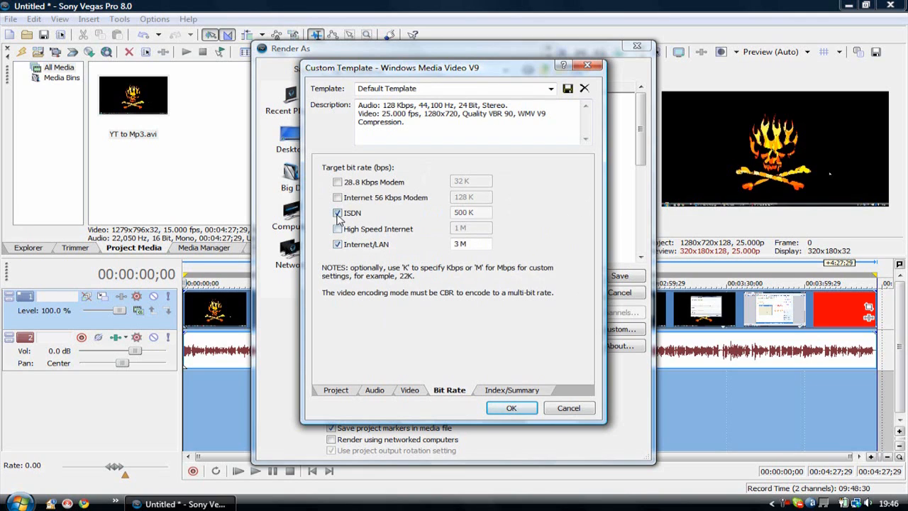
pyautogui.click(337, 212)
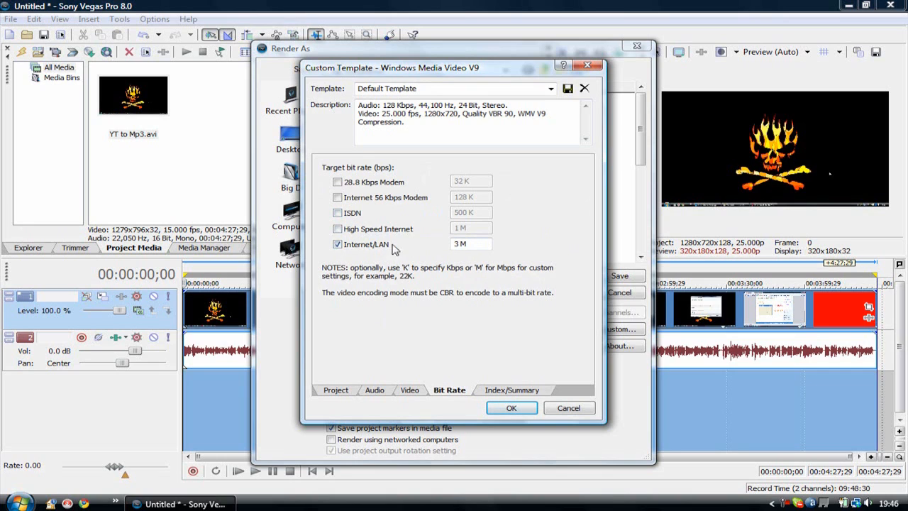
pyautogui.moveTo(344, 262)
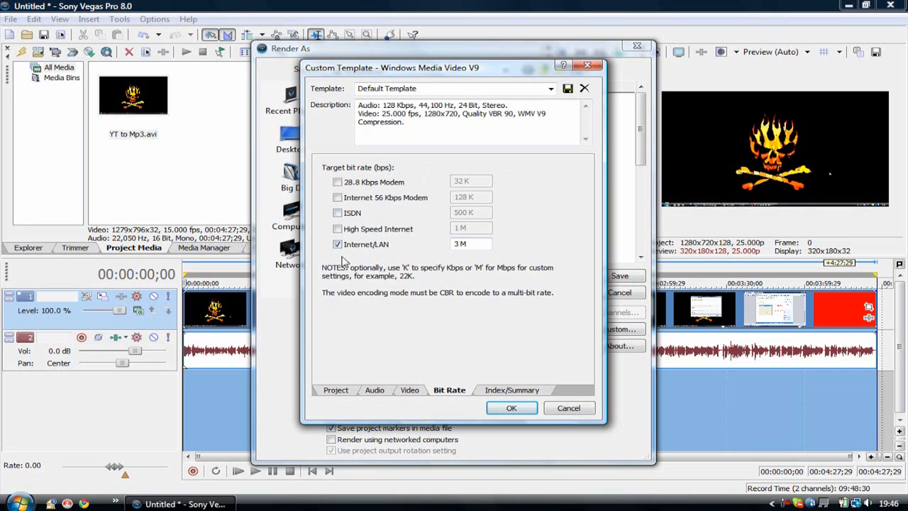
pyautogui.click(512, 390)
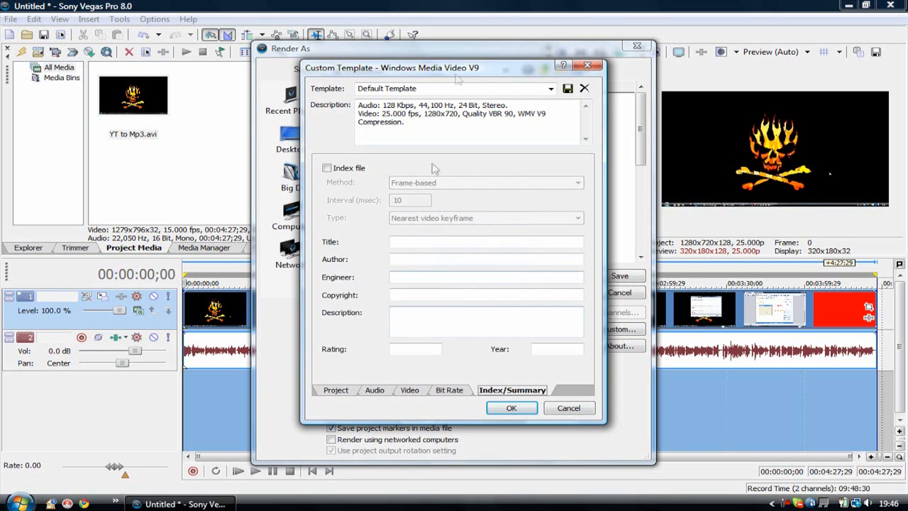
pyautogui.click(336, 389)
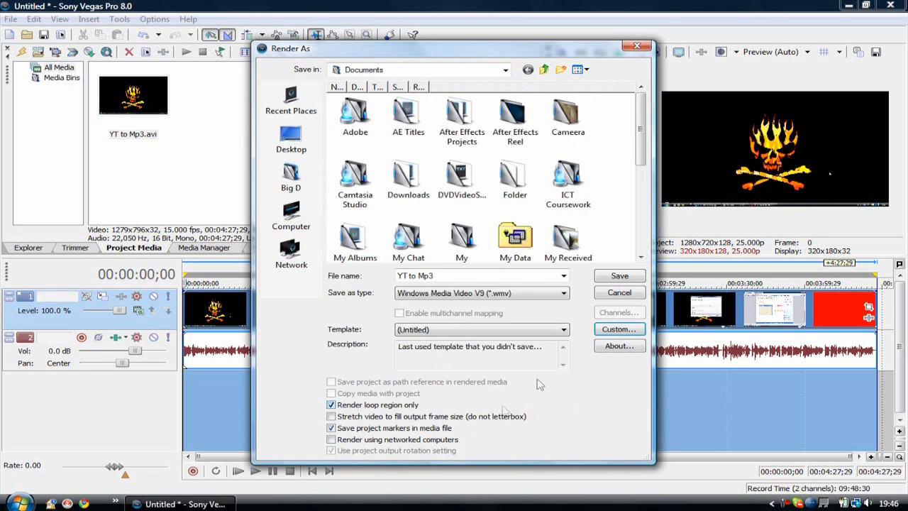
# - Save the custom template as 'YouTube HD Temp' and start rendering YT to Mp3.wmv
pyautogui.click(619, 329)
pyautogui.write('Y')
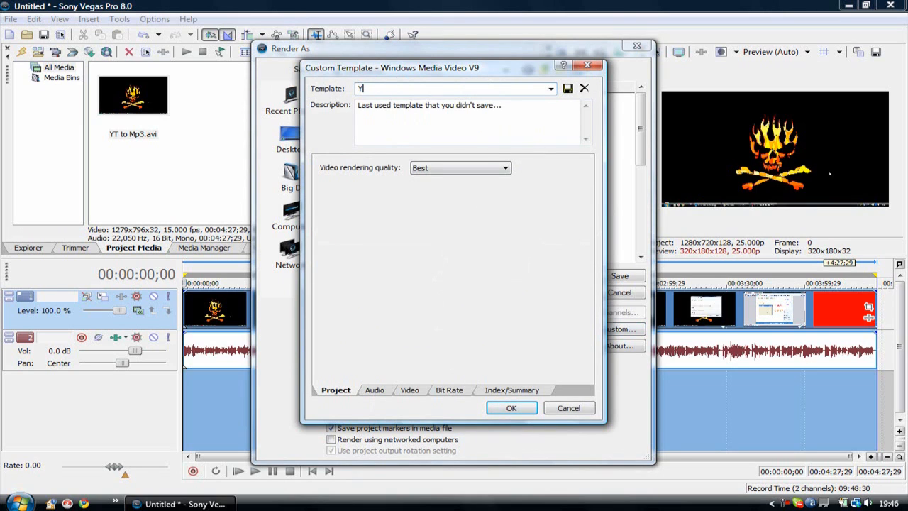
pyautogui.write('ouTube HD')
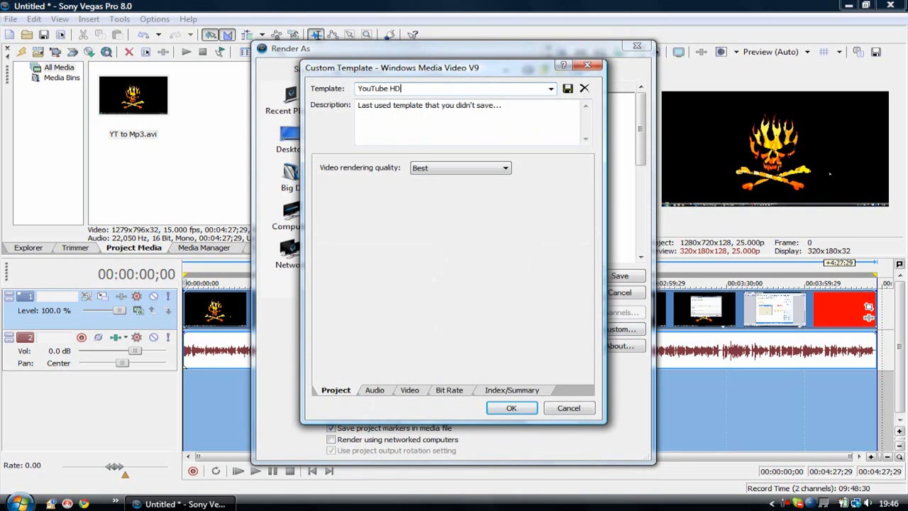
pyautogui.write('Temp')
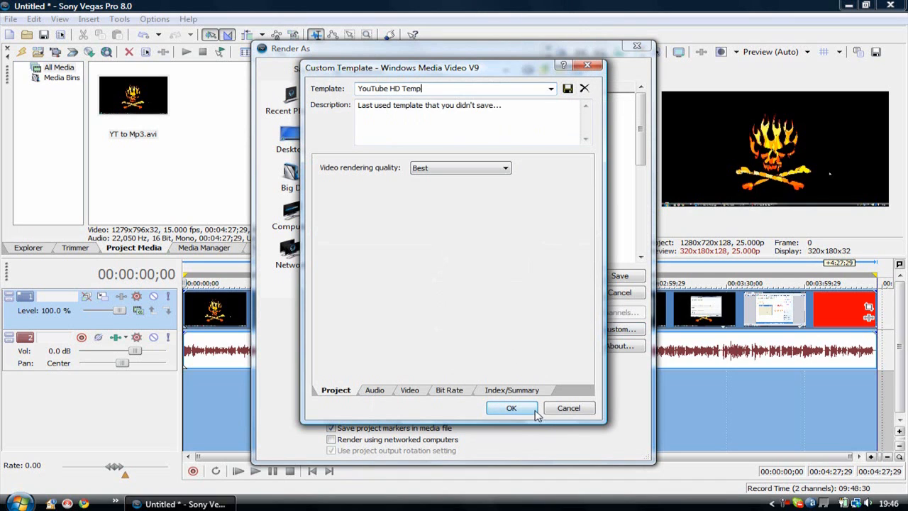
pyautogui.click(512, 407)
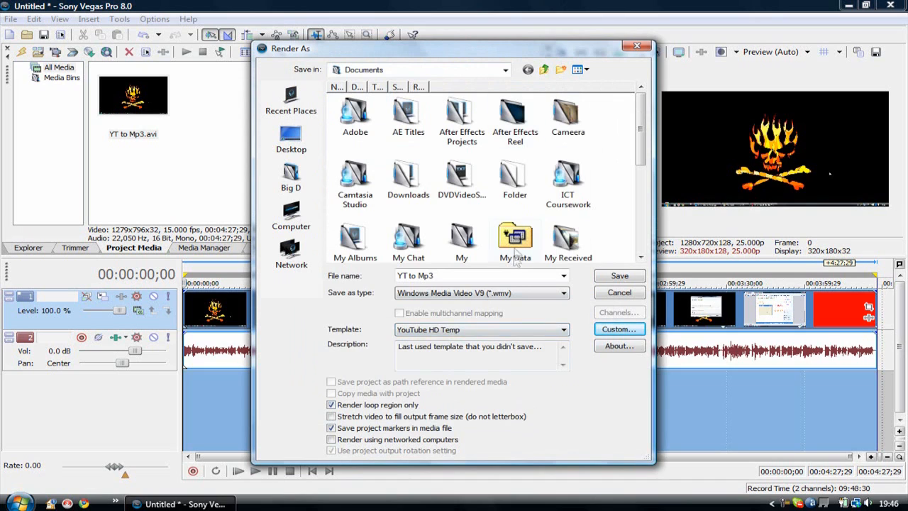
pyautogui.click(618, 275)
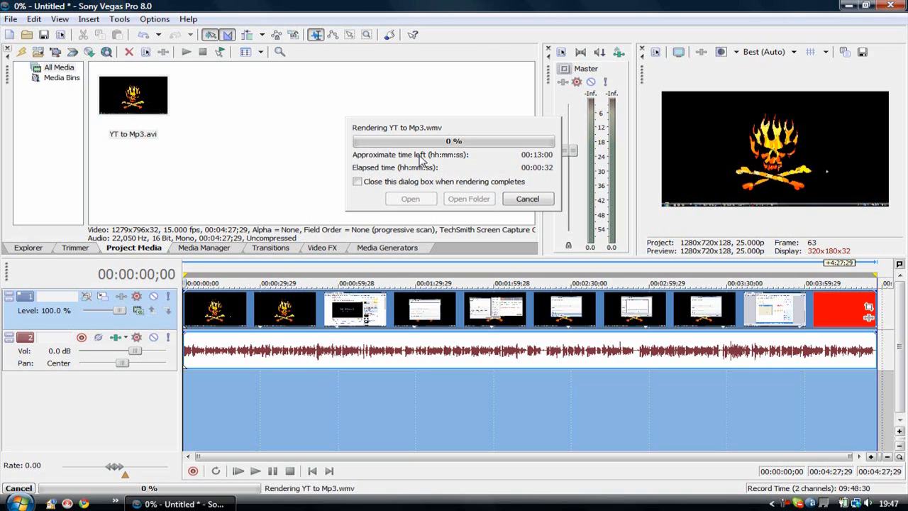
# - Cancel the YT to Mp3.wmv render and select the YT to Mp3.avi media item
pyautogui.click(527, 199)
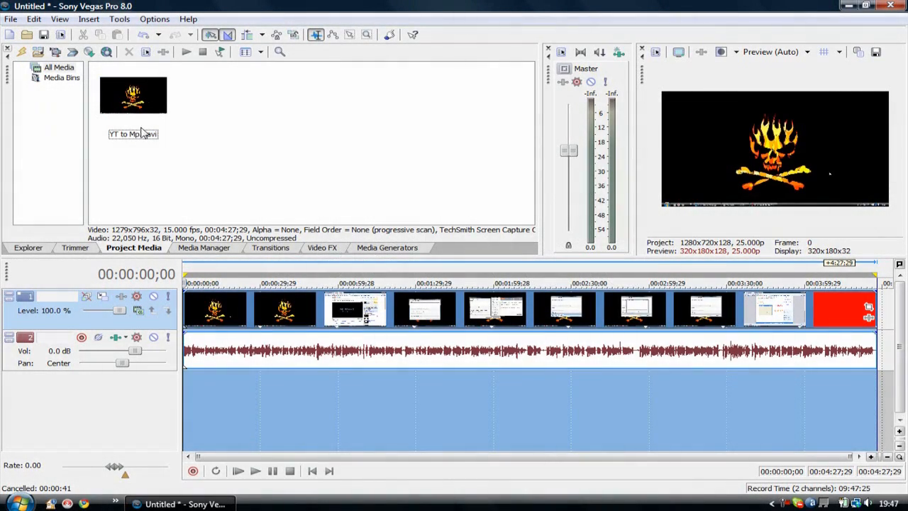
pyautogui.click(133, 96)
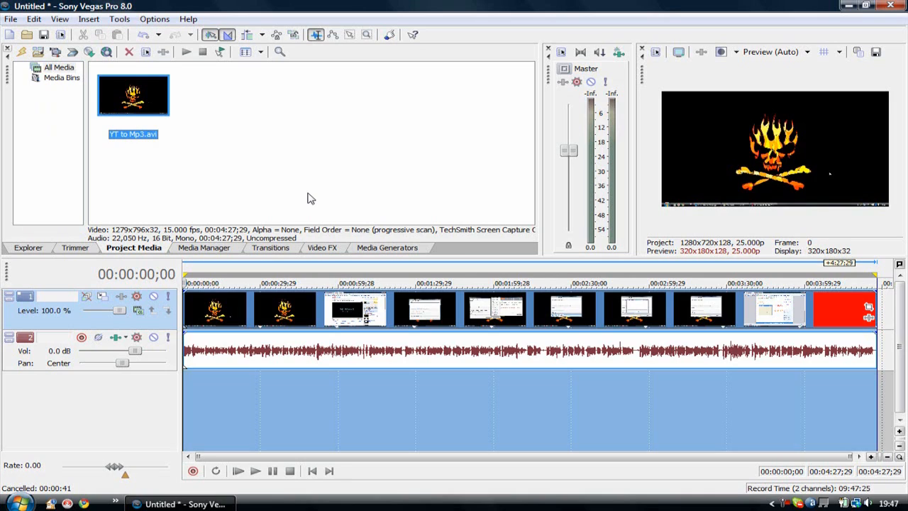